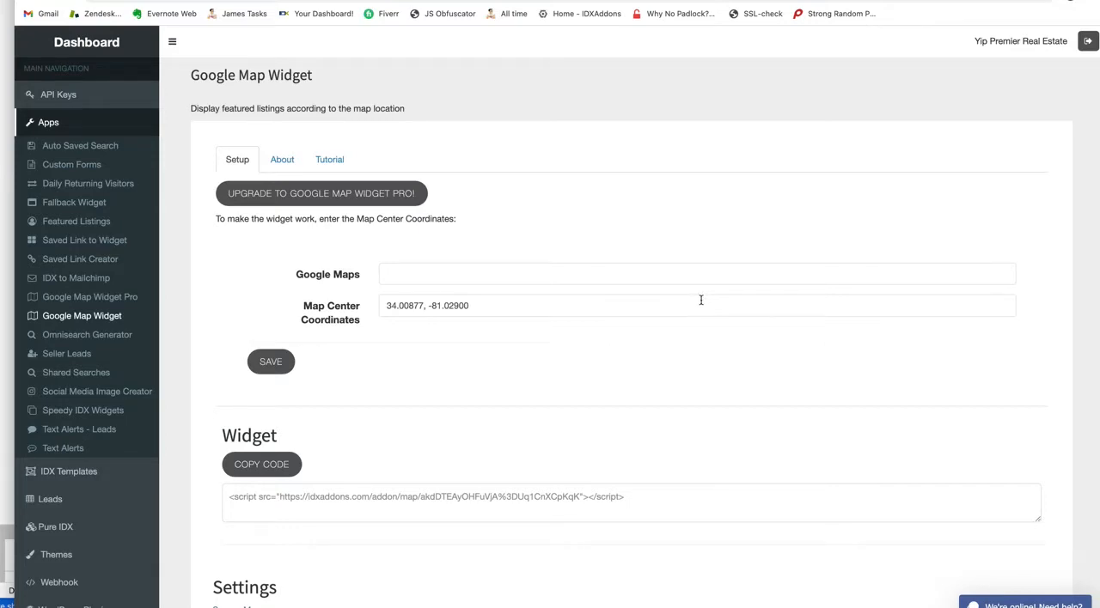
{"action": "mouse_move", "coordinate": [439, 385]}
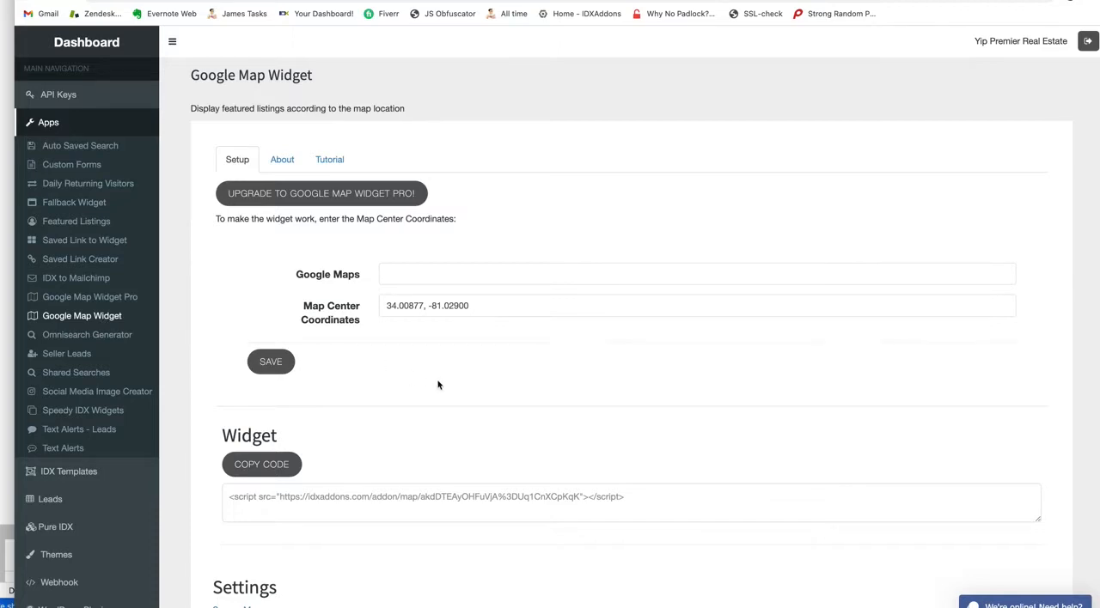
Go to Google Map Widget Pro from the Apps menu, listing the saved Test map
{"action": "scroll", "scroll_direction": "down", "scroll_amount": 3}
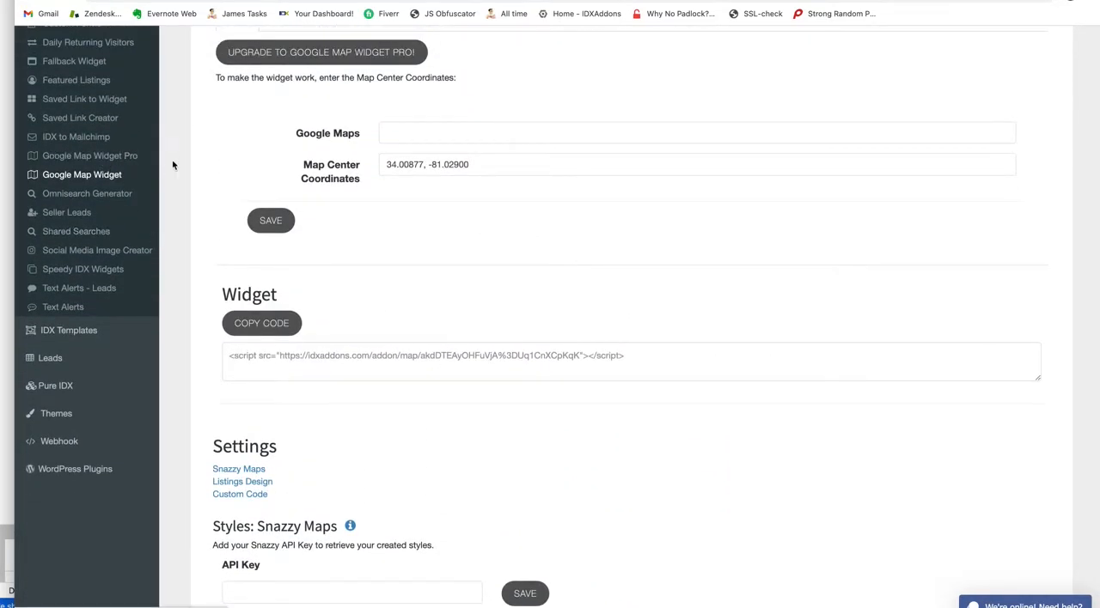
{"action": "scroll", "scroll_direction": "up", "scroll_amount": 3}
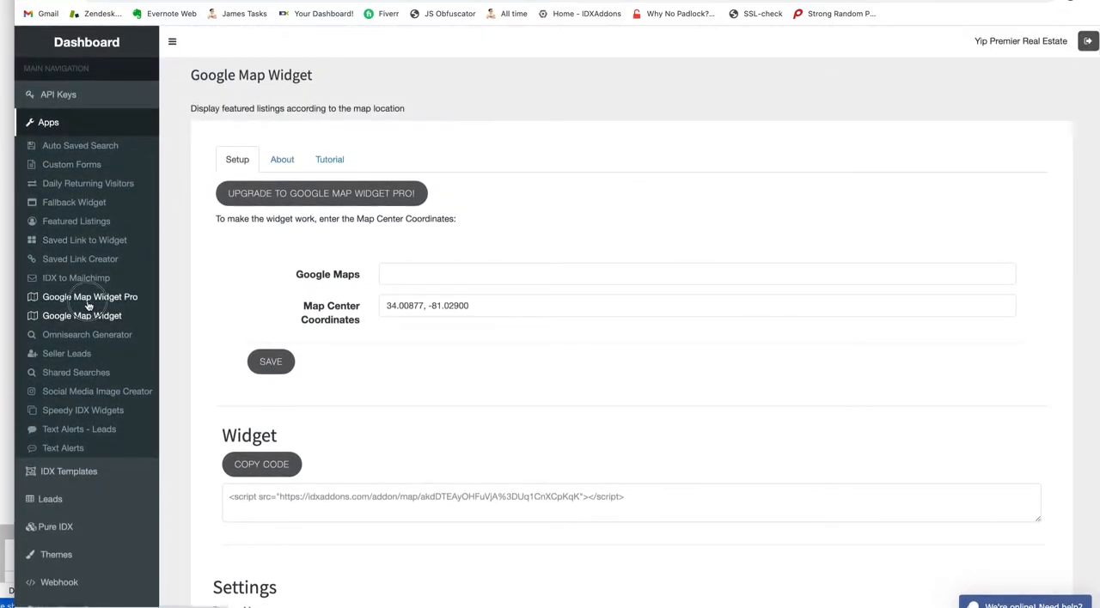
{"action": "left_click", "coordinate": [89, 296]}
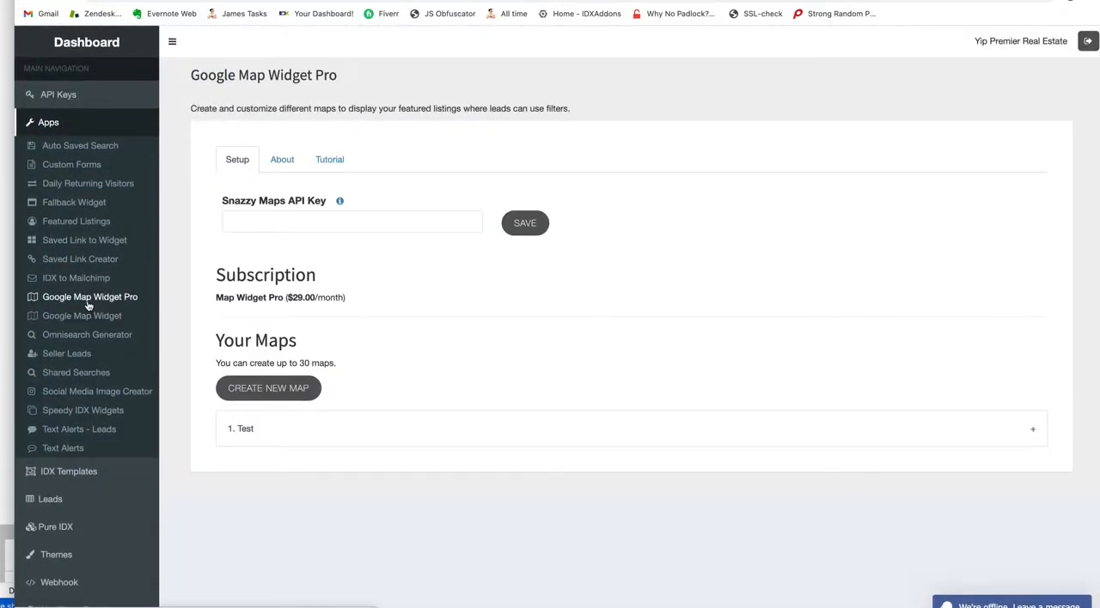
{"action": "mouse_move", "coordinate": [353, 274]}
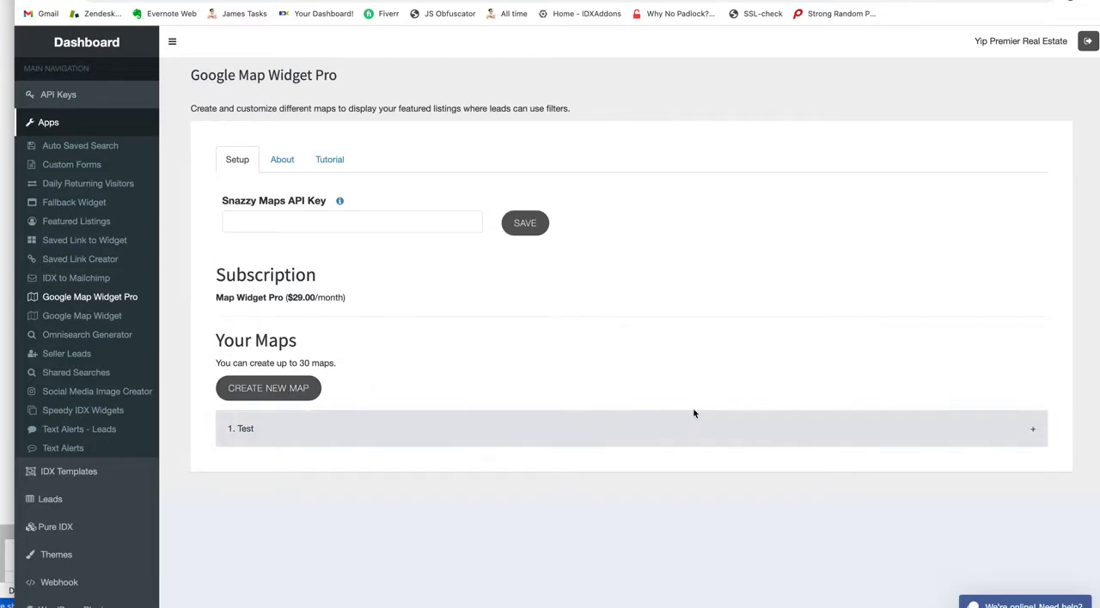
Start a new map named 'Test Map 2' with center coordinates 35.0001, -40.123
{"action": "left_click", "coordinate": [268, 388]}
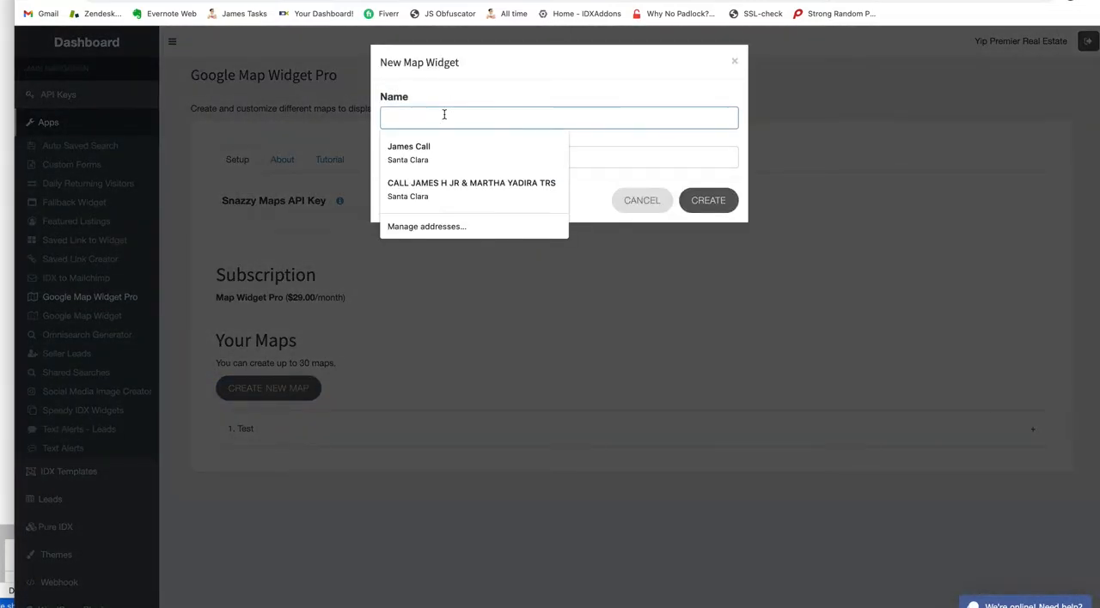
{"action": "type", "text": "Test"}
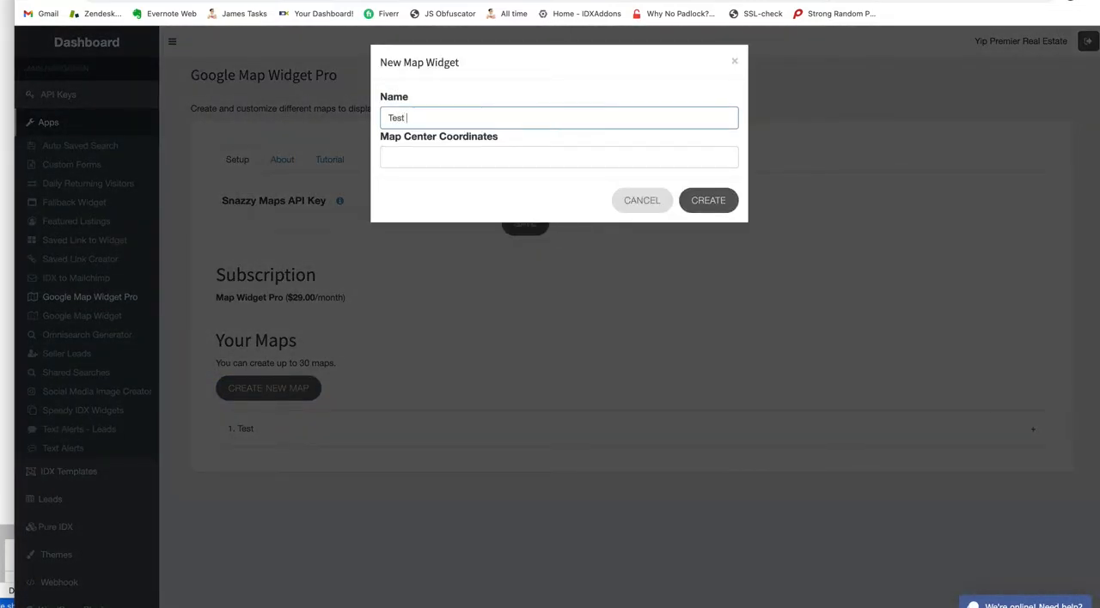
{"action": "type", "text": "Map 2"}
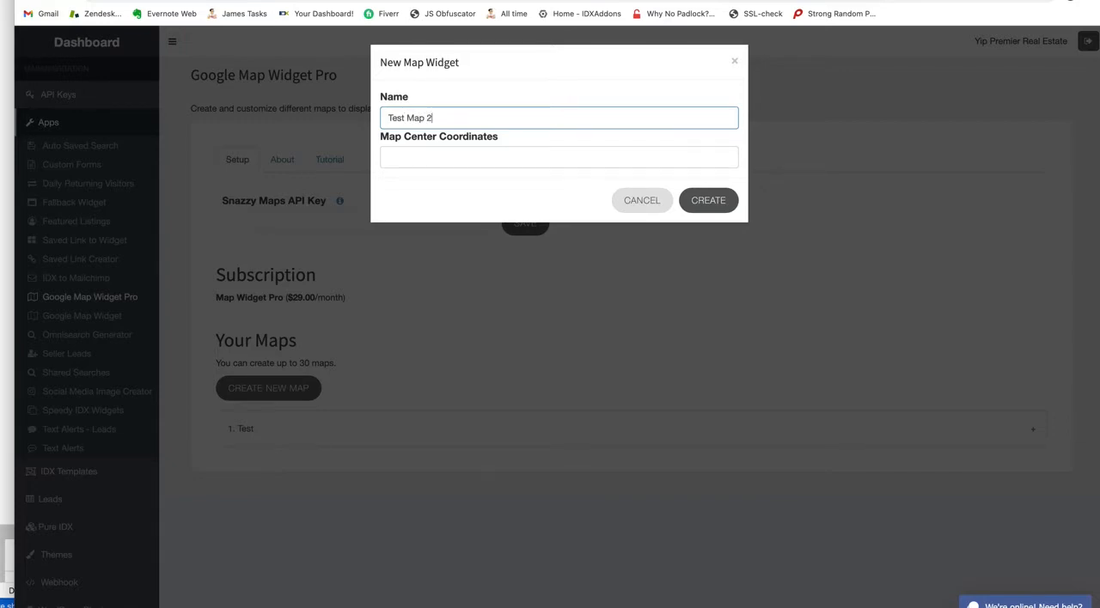
{"action": "left_click", "coordinate": [559, 156]}
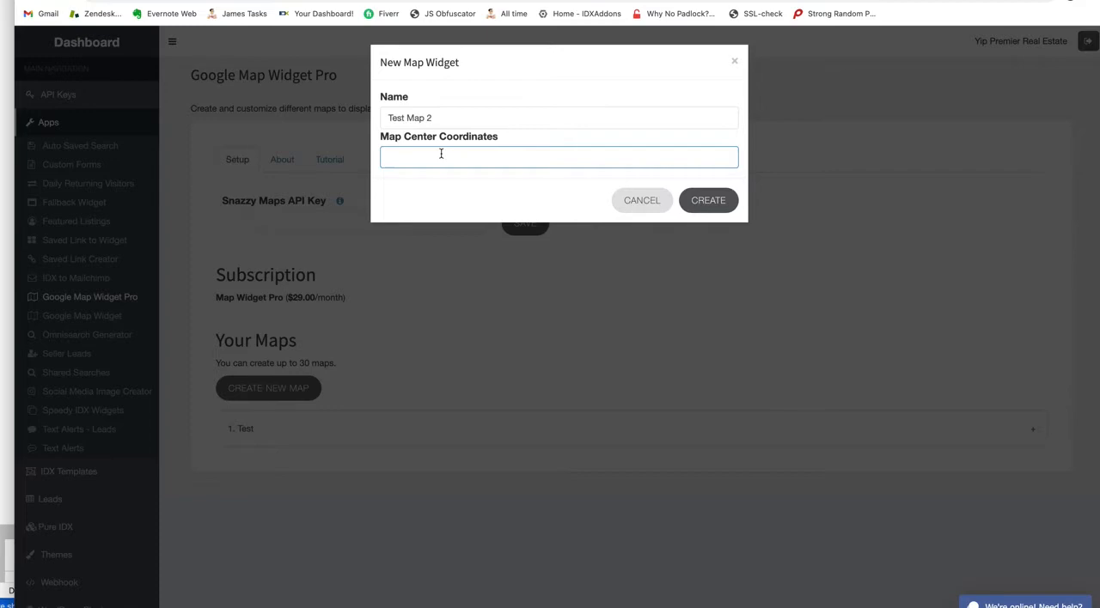
{"action": "type", "text": "3"}
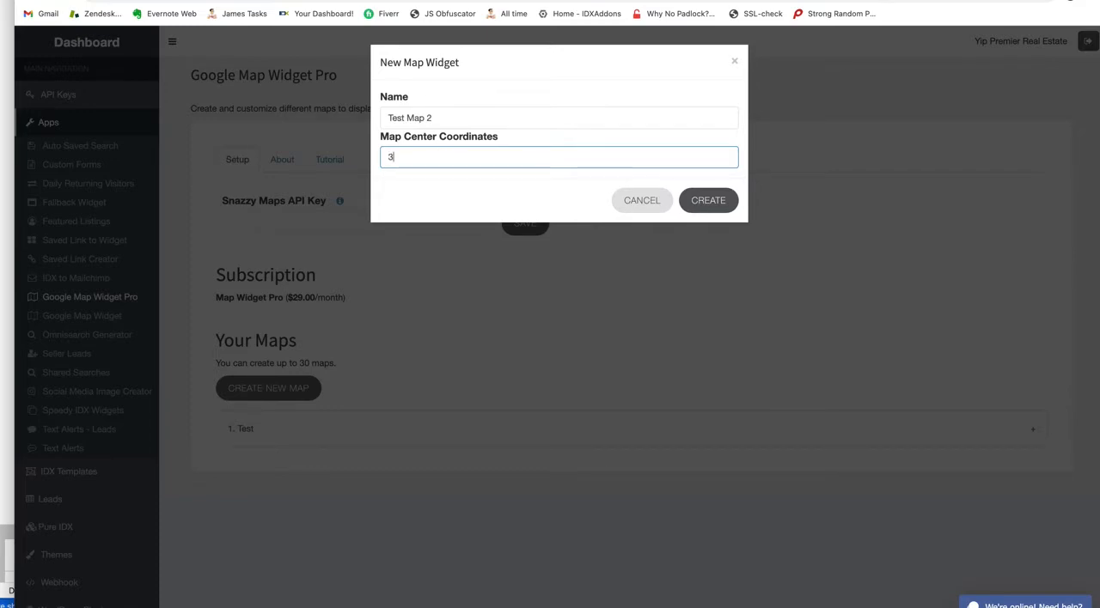
{"action": "type", "text": "5"}
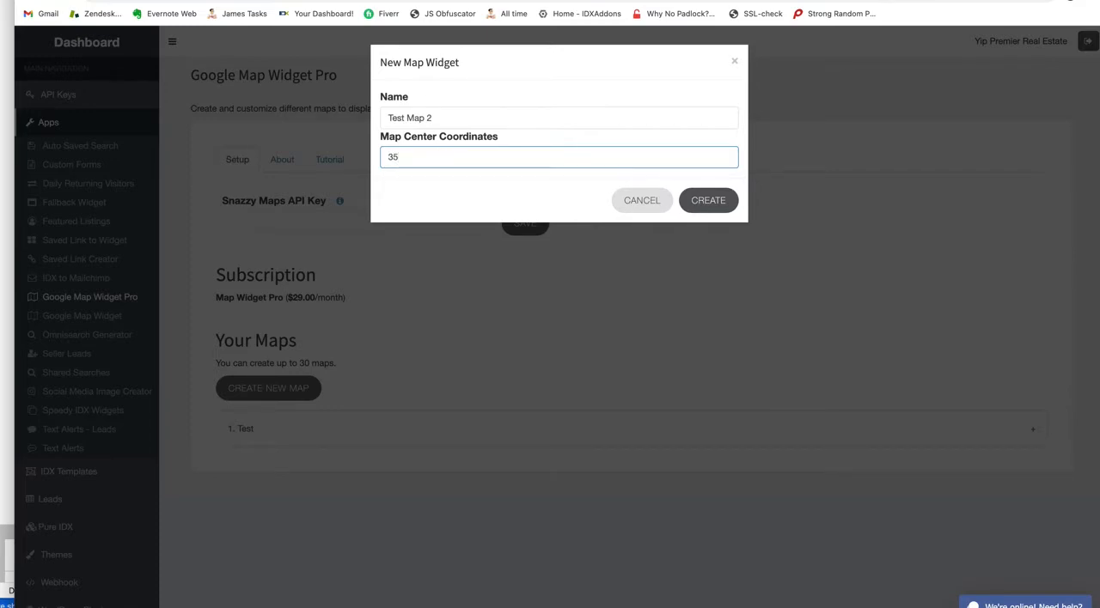
{"action": "type", "text": ".0001"}
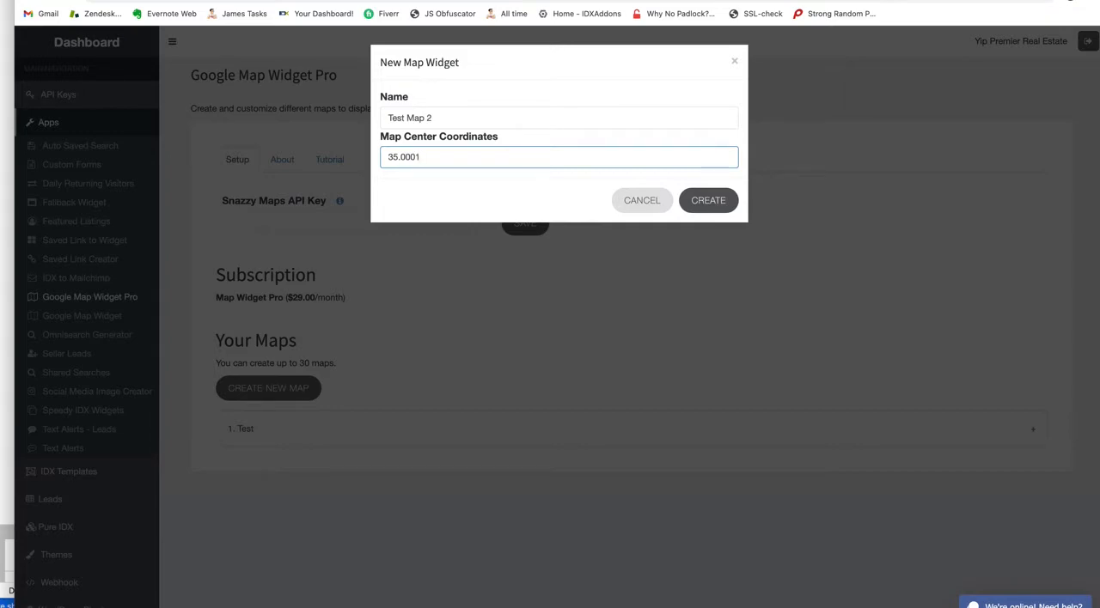
{"action": "type", "text": ", -"}
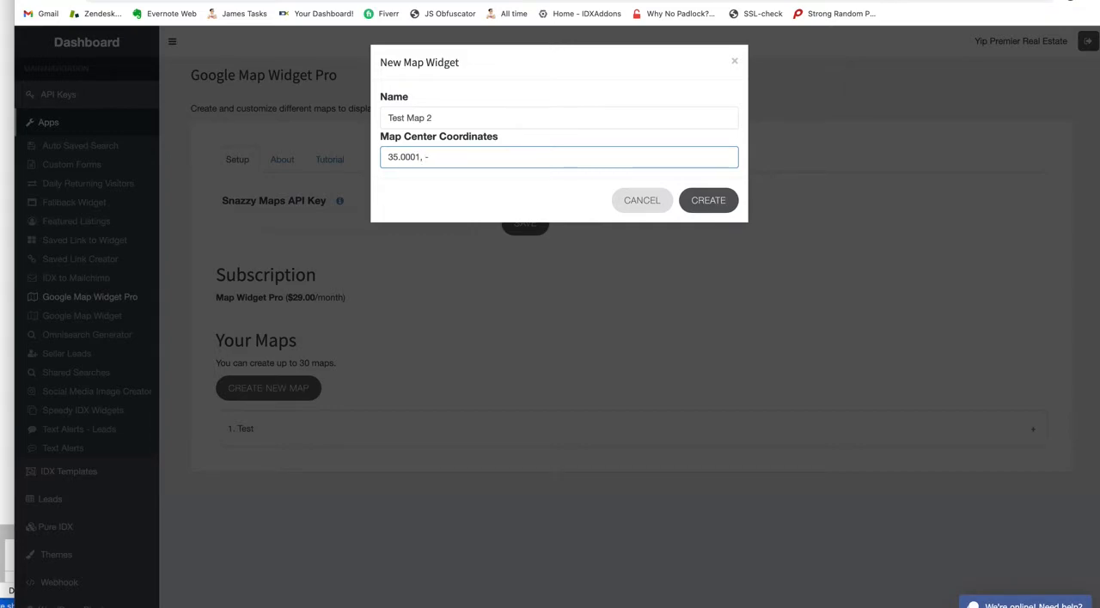
{"action": "type", "text": "40.123"}
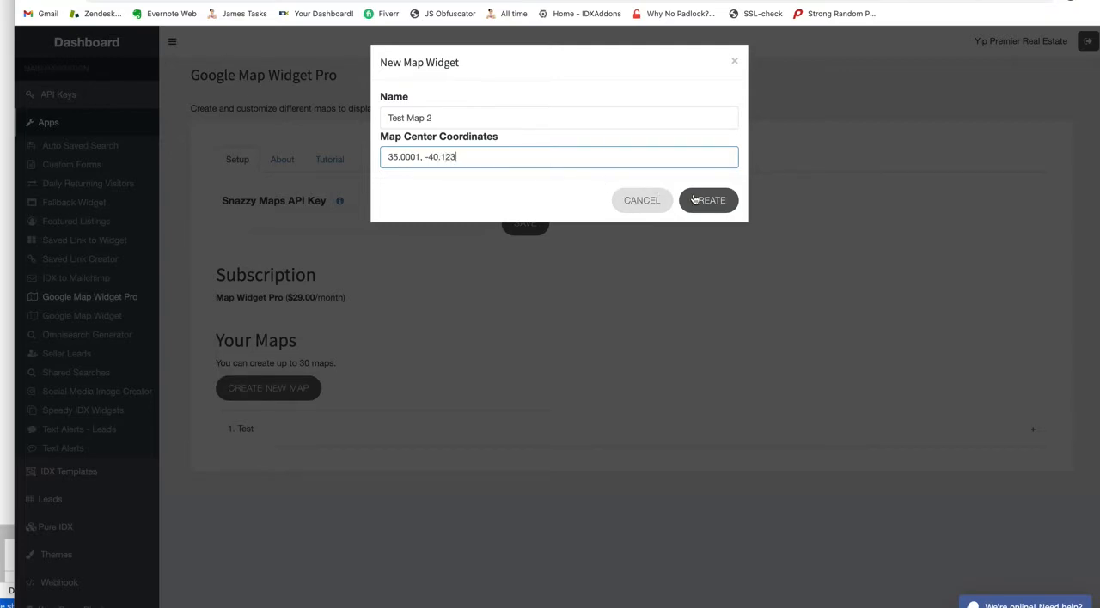
Create Test Map 2, then view the Test map's widget code and selected Google Maps style
{"action": "left_click", "coordinate": [707, 200]}
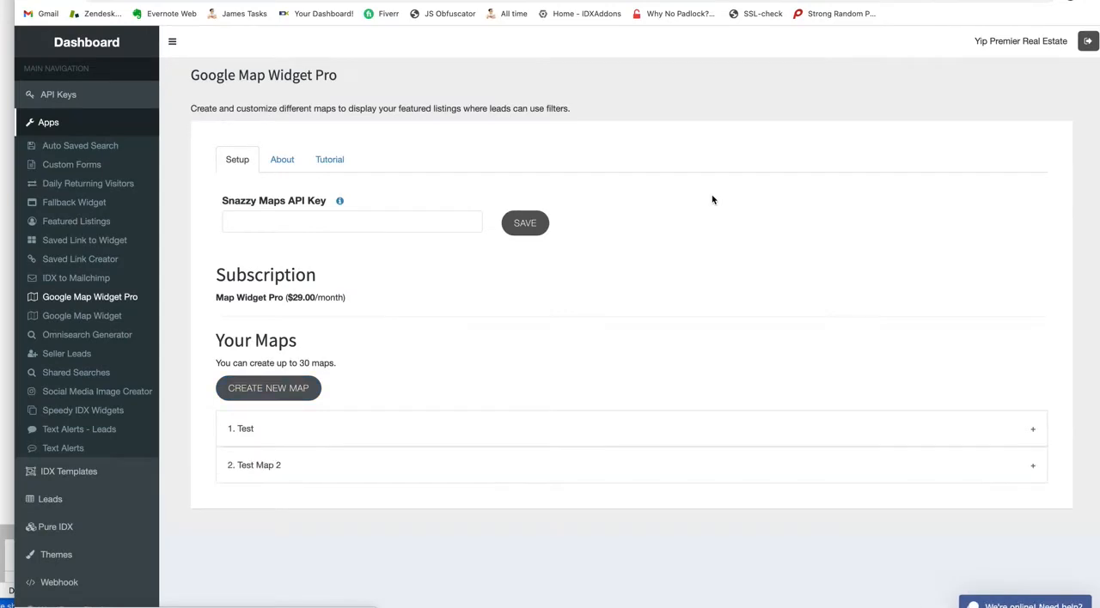
{"action": "mouse_move", "coordinate": [1034, 467]}
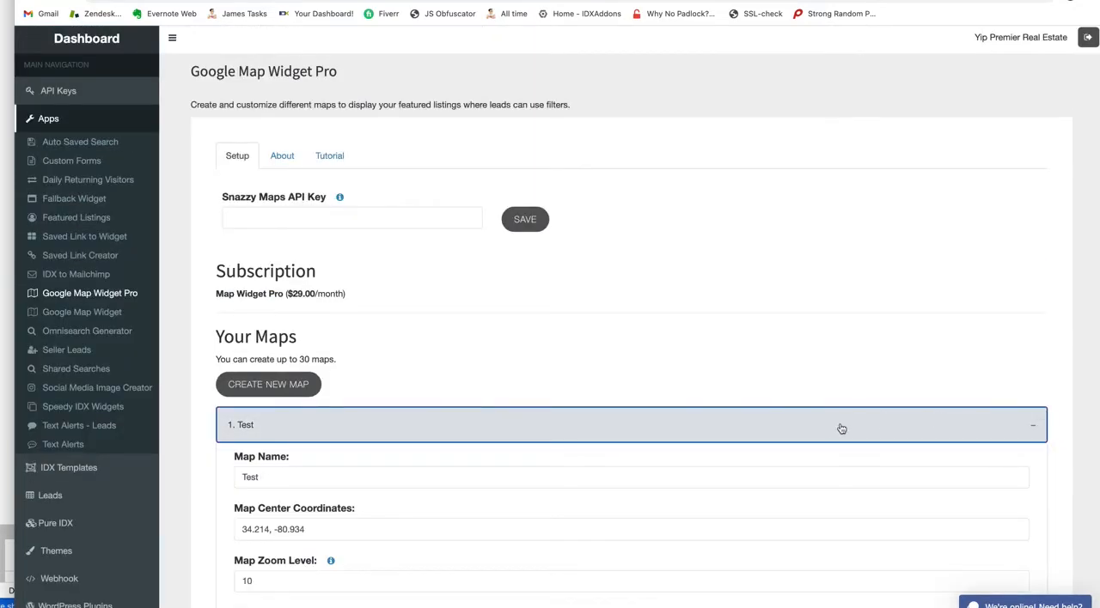
{"action": "scroll", "scroll_direction": "down", "scroll_amount": 3}
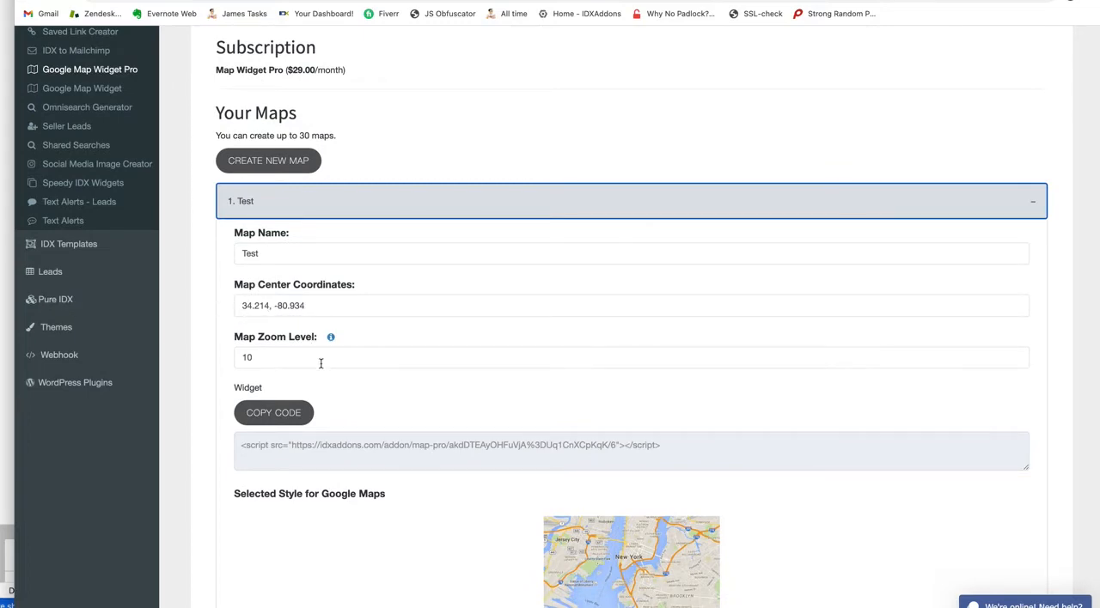
{"action": "mouse_move", "coordinate": [282, 304]}
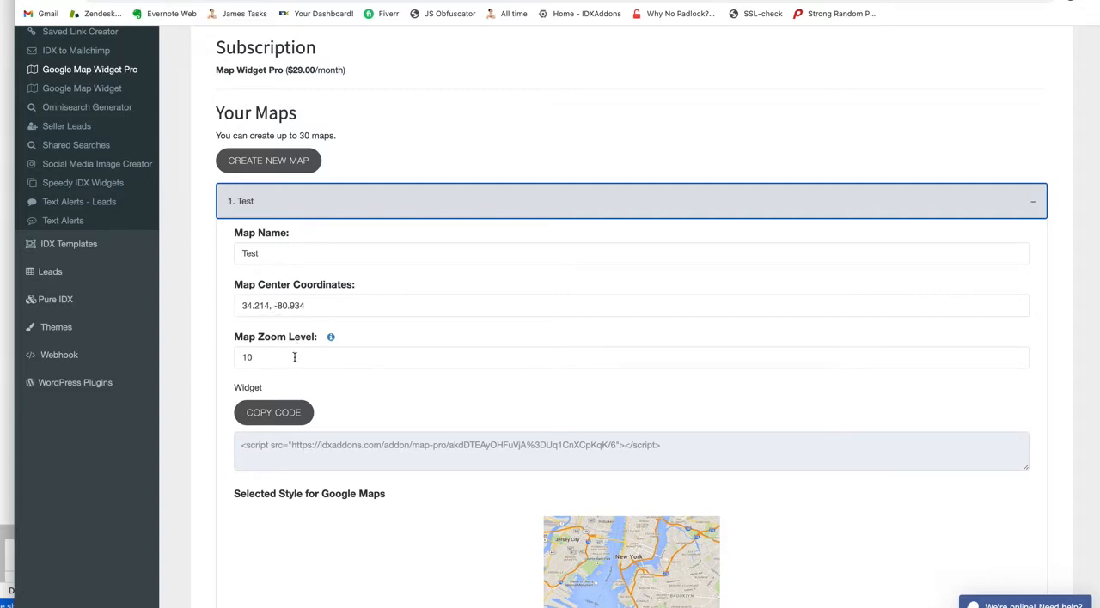
{"action": "scroll", "scroll_direction": "down", "scroll_amount": 3}
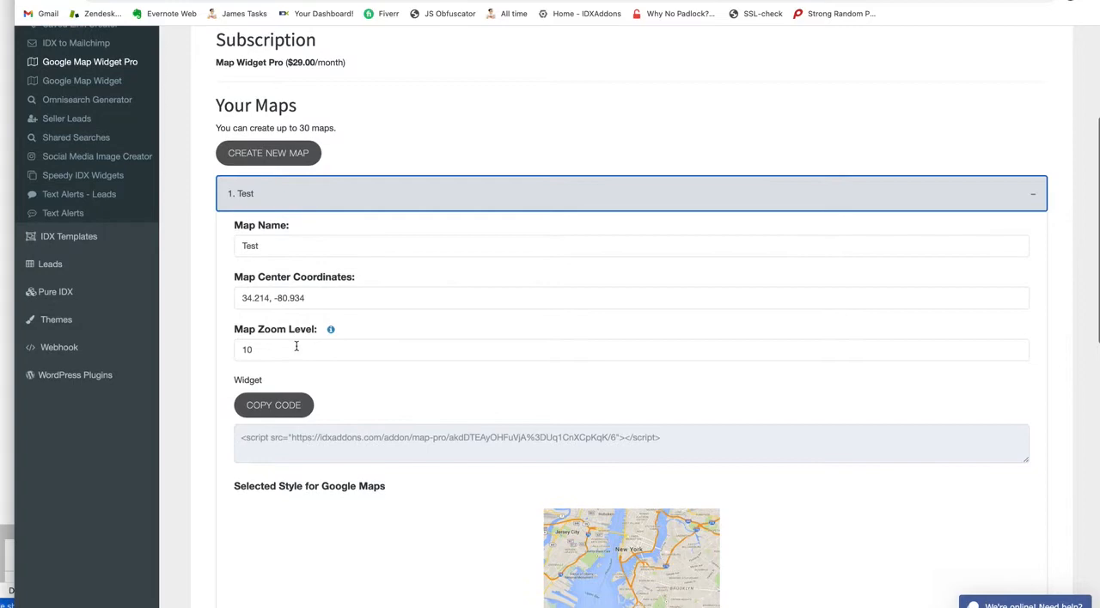
{"action": "scroll", "scroll_direction": "down", "scroll_amount": 3}
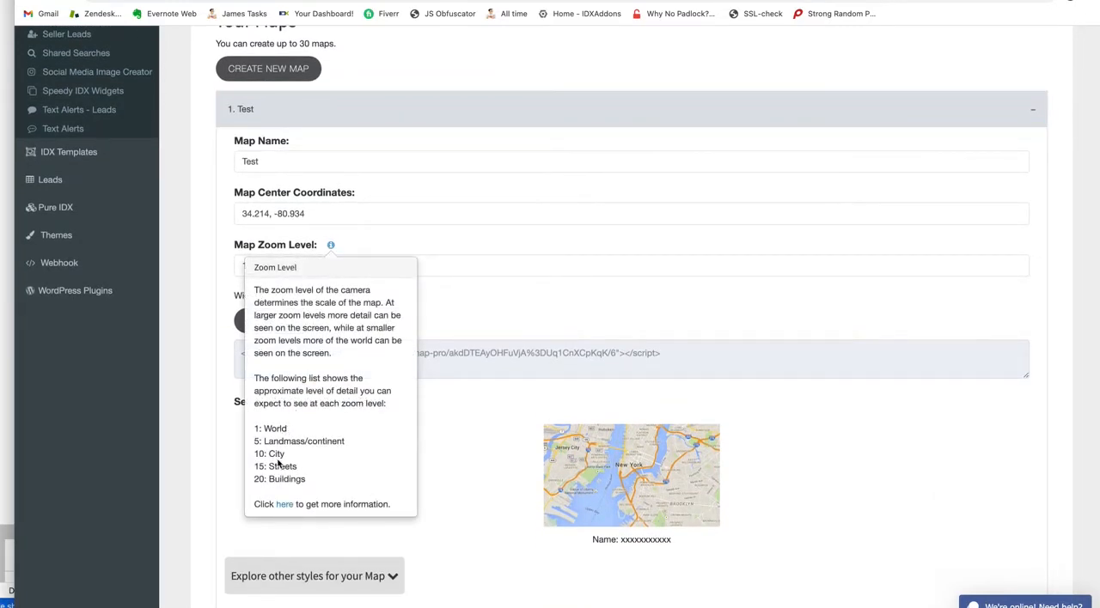
{"action": "mouse_move", "coordinate": [299, 439]}
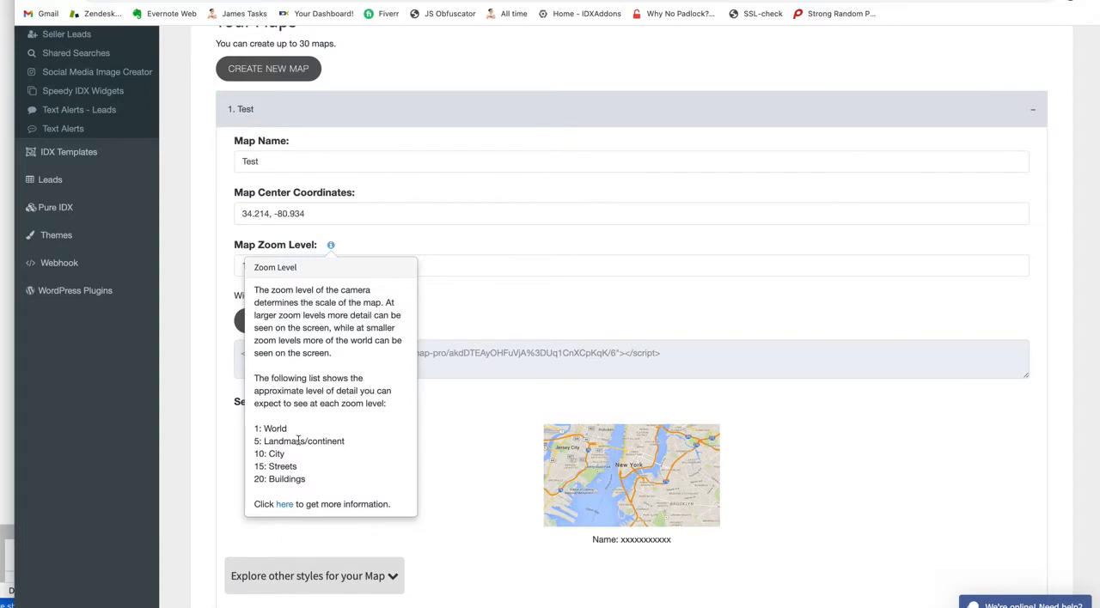
{"action": "mouse_move", "coordinate": [409, 299]}
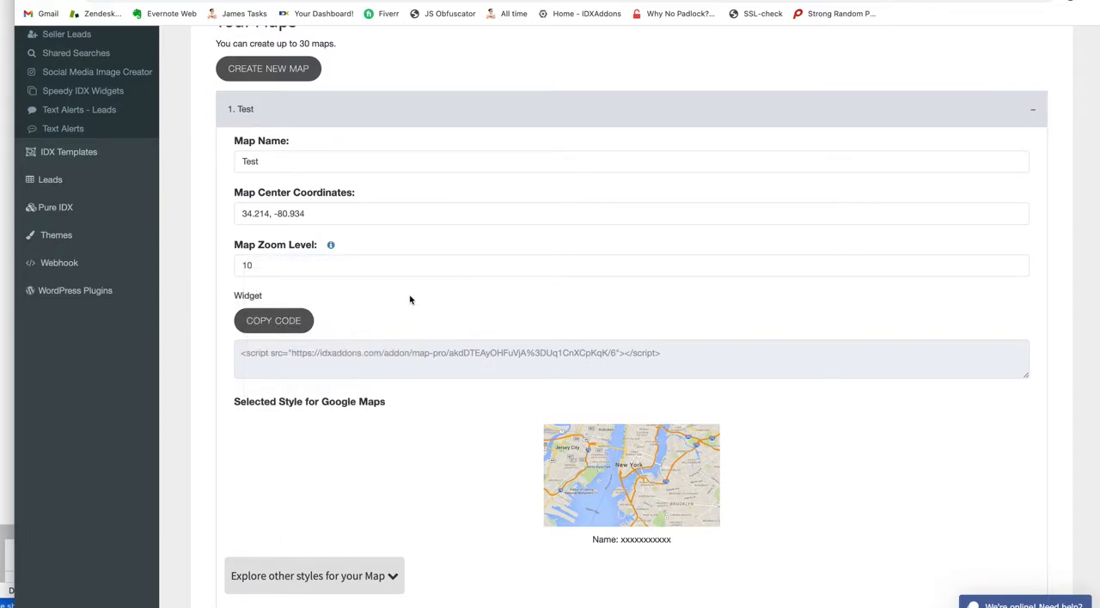
{"action": "scroll", "scroll_direction": "down", "scroll_amount": 3}
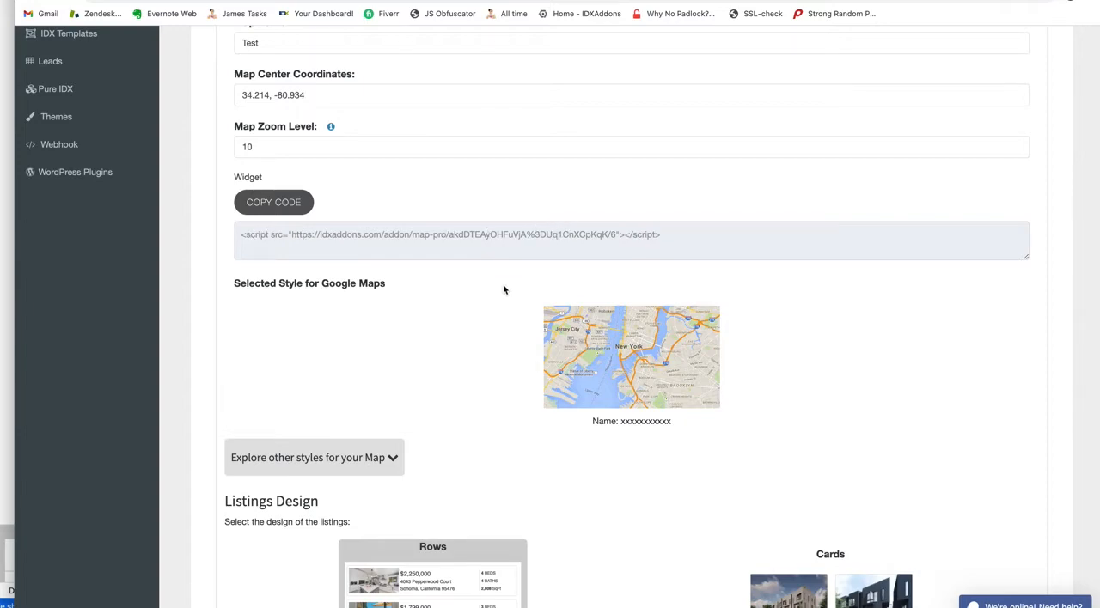
{"action": "scroll", "scroll_direction": "down", "scroll_amount": 3}
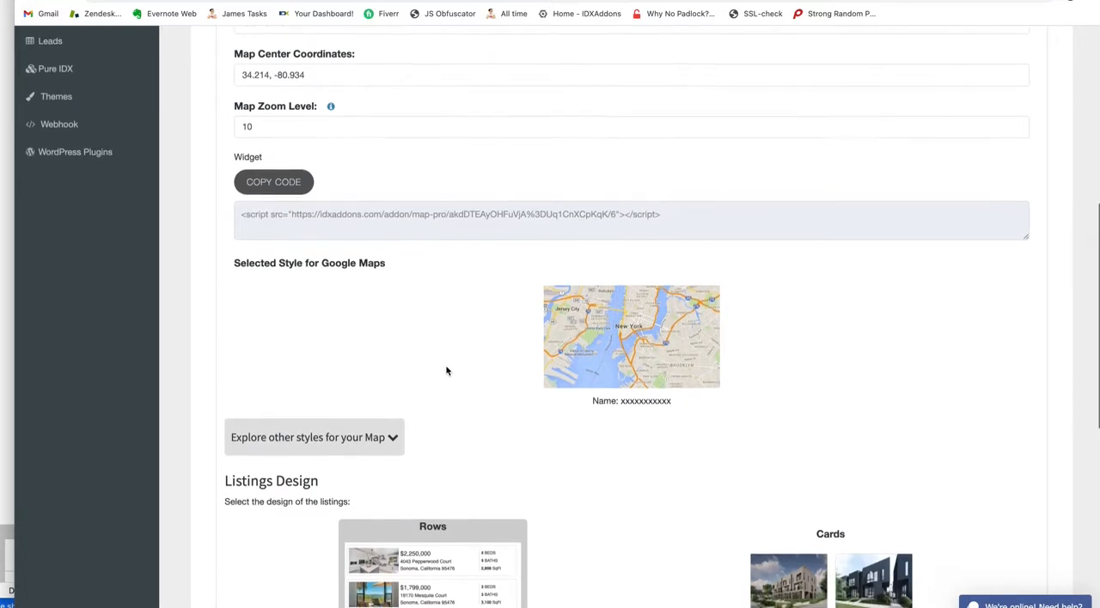
{"action": "scroll", "scroll_direction": "down", "scroll_amount": 3}
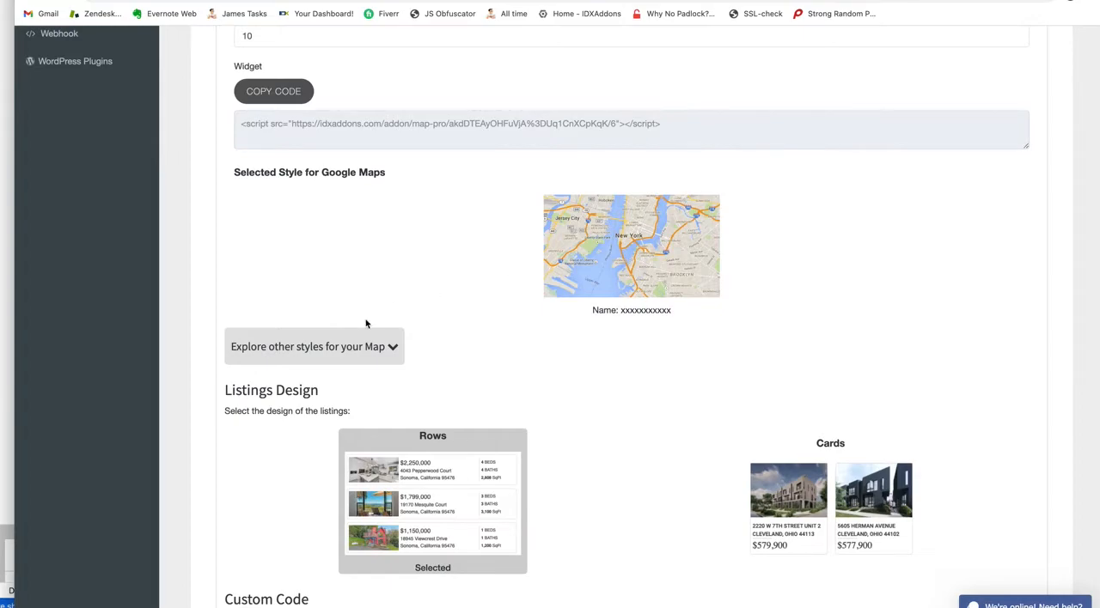
Pick the colourful road-map style from the Snazzy Maps gallery and confirm it
{"action": "left_click", "coordinate": [313, 347]}
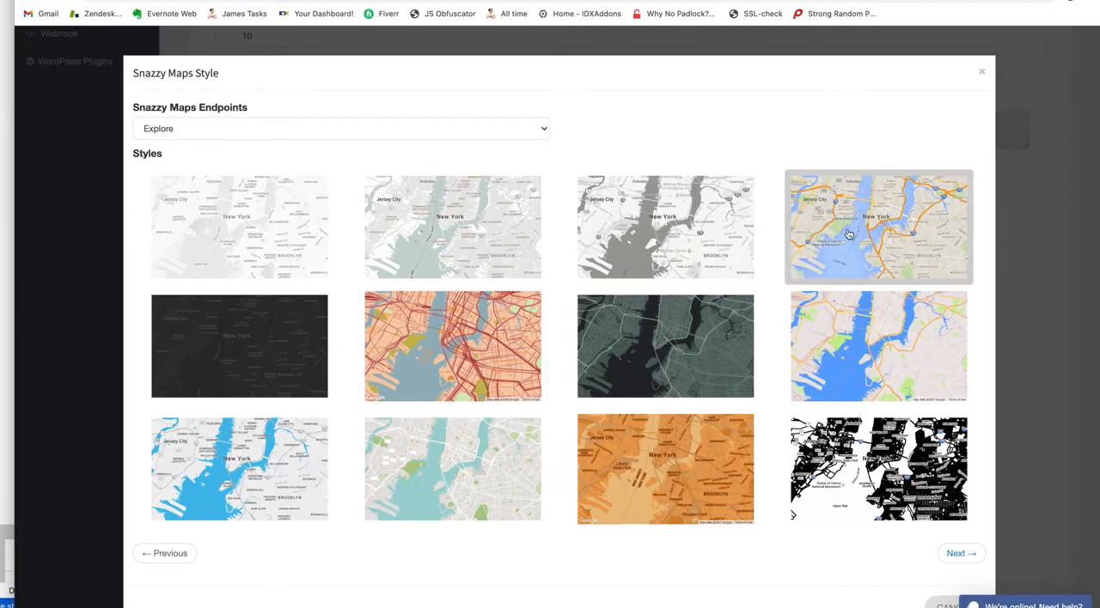
{"action": "left_click", "coordinate": [878, 227]}
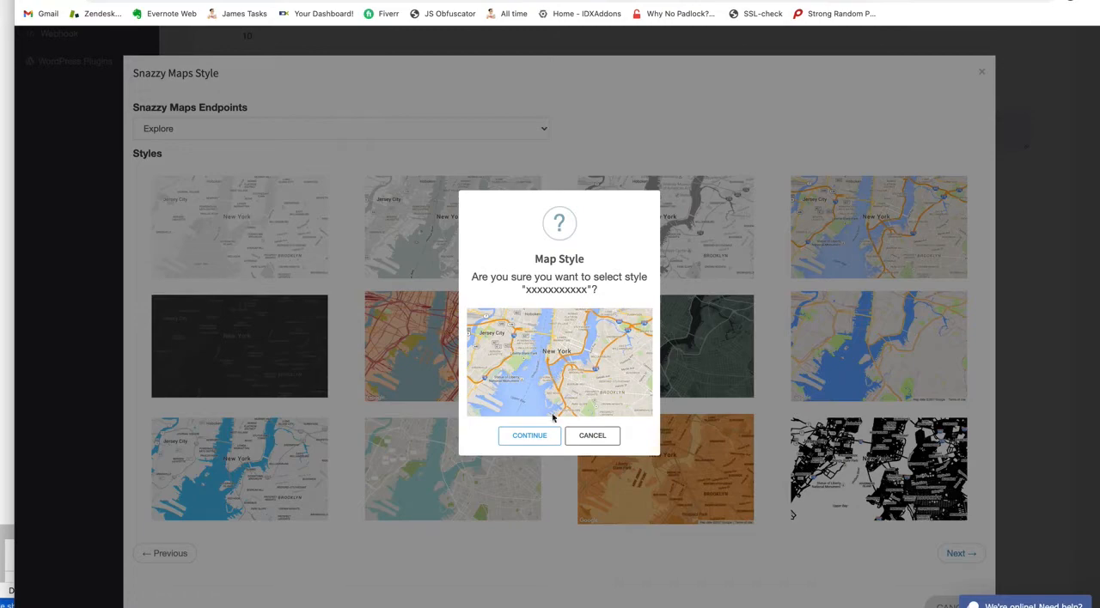
{"action": "left_click", "coordinate": [591, 436]}
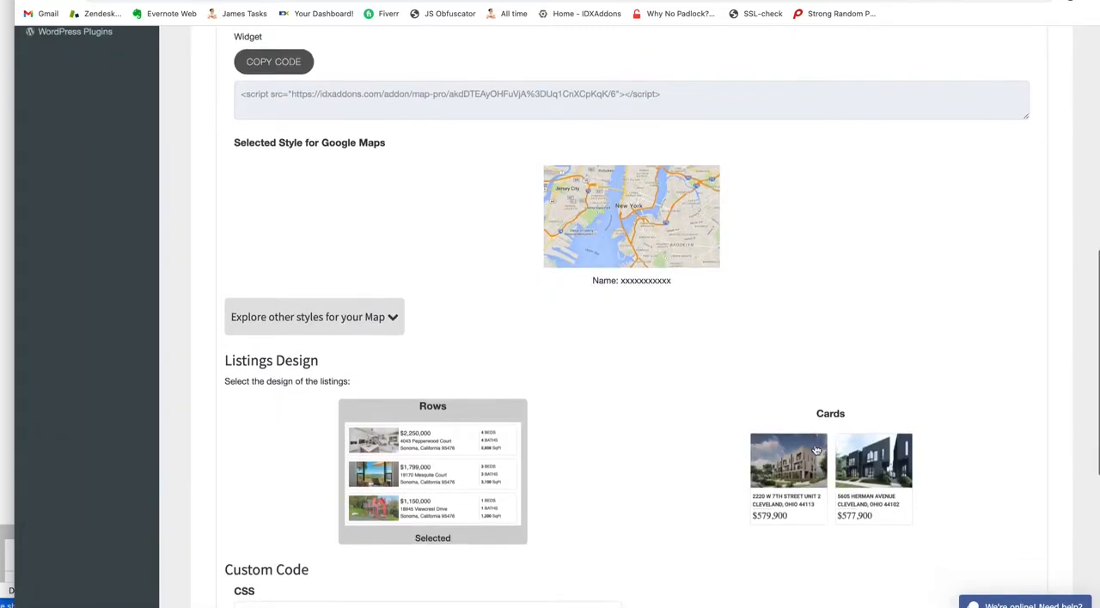
Scroll to the Filter Default Values showing 29045 and the 500000–800000 price range
{"action": "scroll", "scroll_direction": "down", "scroll_amount": 3}
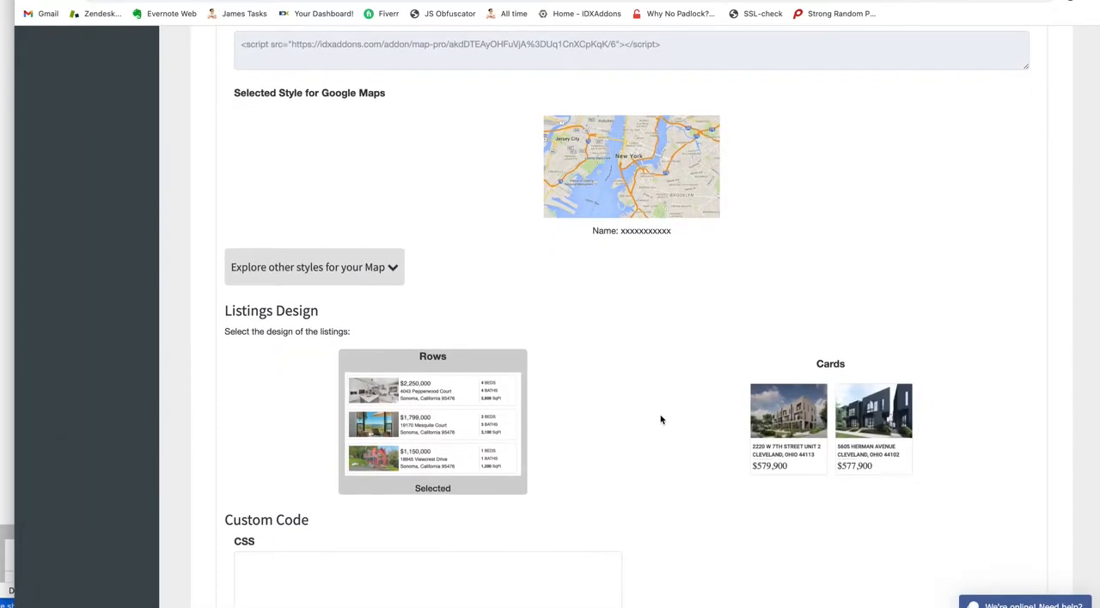
{"action": "scroll", "scroll_direction": "down", "scroll_amount": 3}
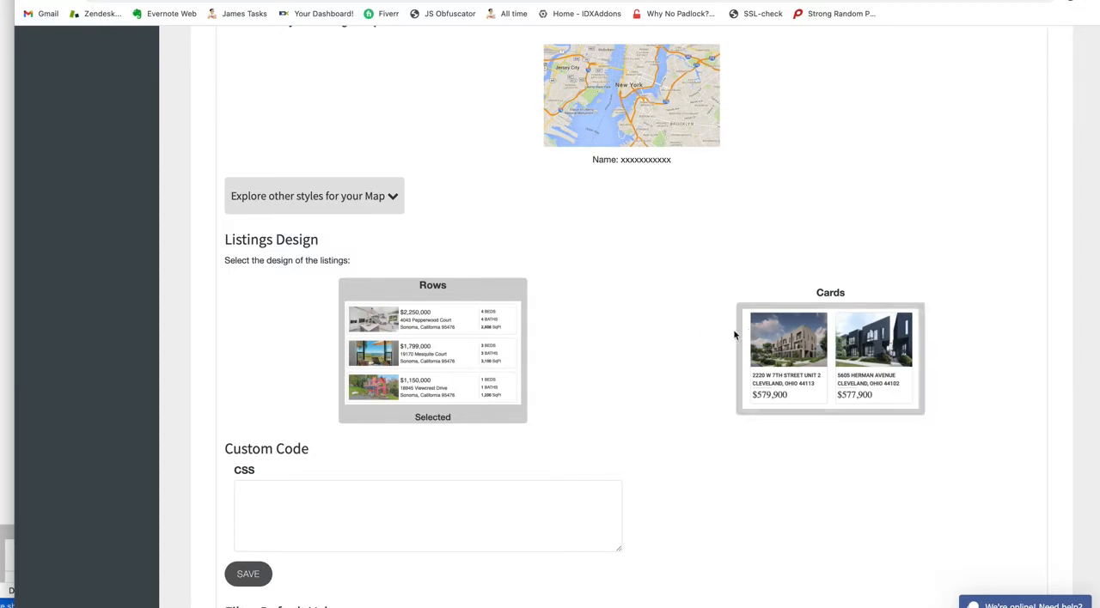
{"action": "scroll", "scroll_direction": "down", "scroll_amount": 3}
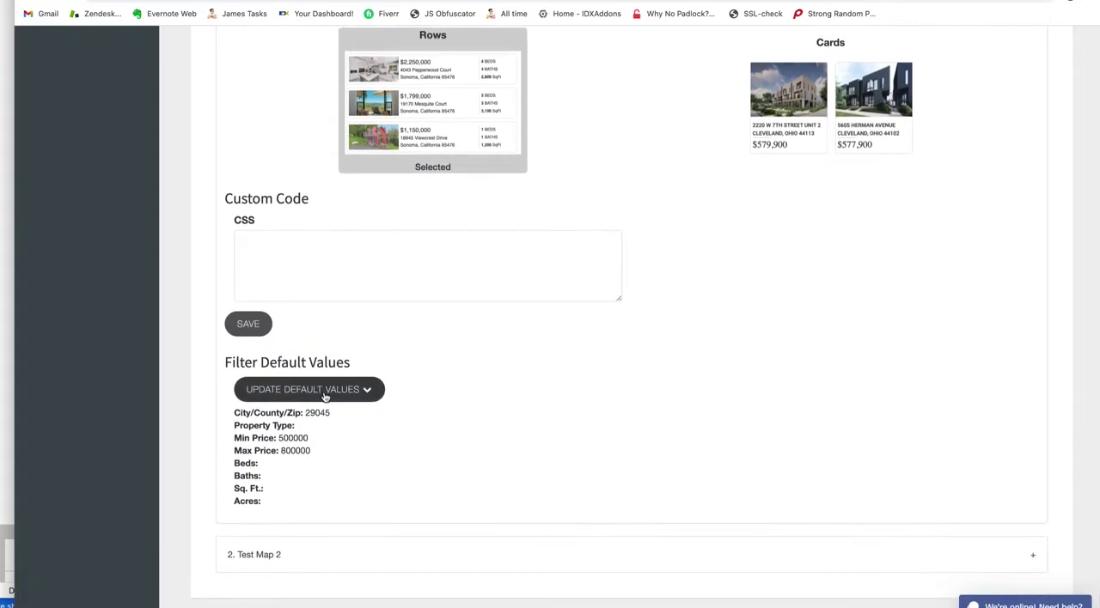
Set the default Property Type filter to Single Family Residential and update
{"action": "left_click", "coordinate": [309, 389]}
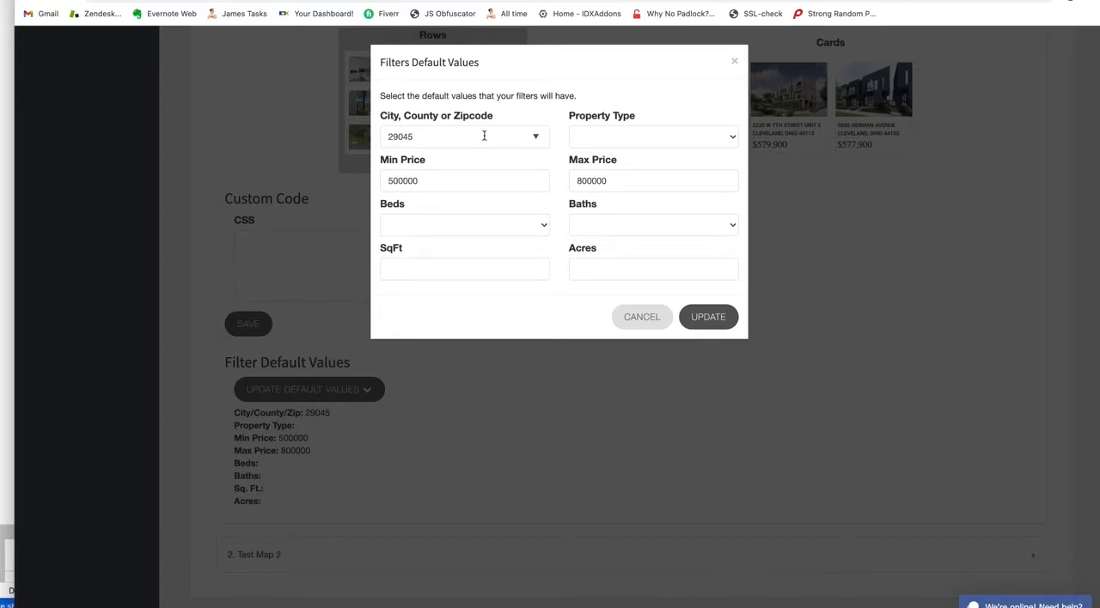
{"action": "left_click", "coordinate": [653, 137]}
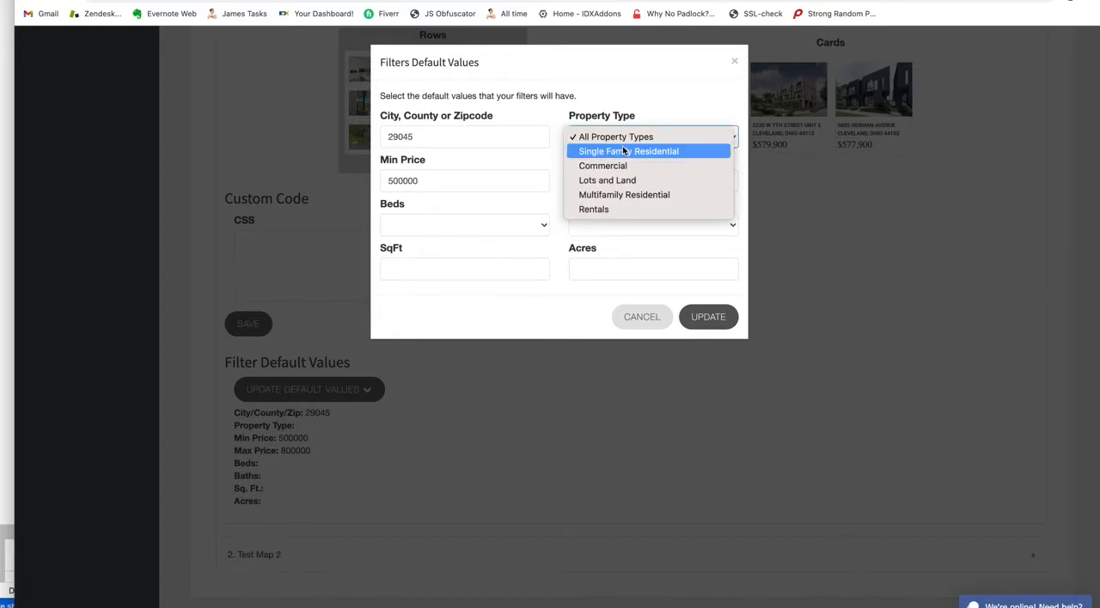
{"action": "left_click", "coordinate": [629, 138]}
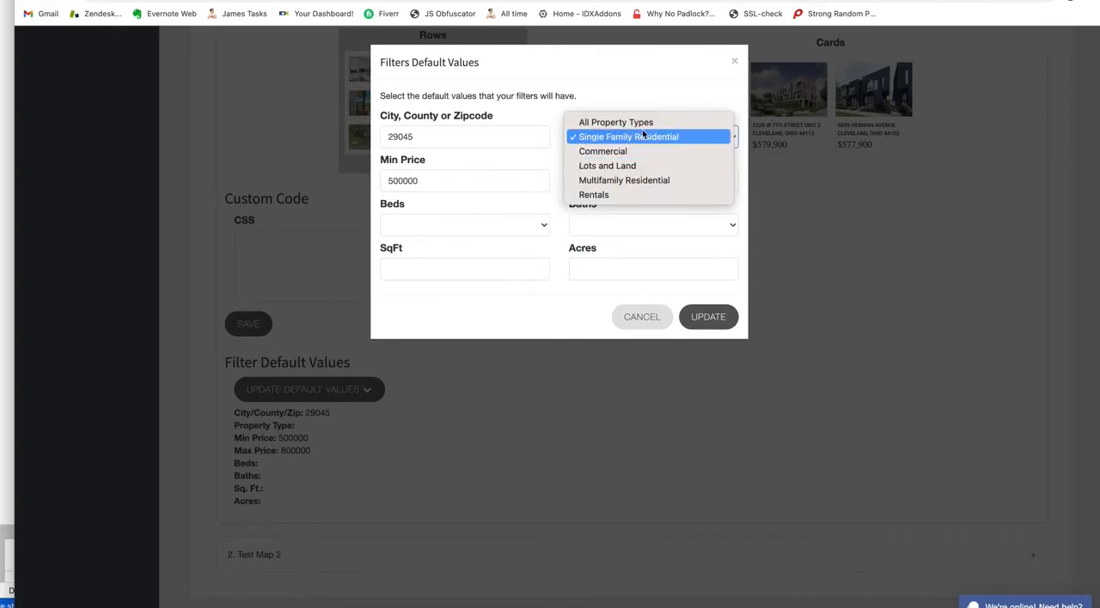
{"action": "mouse_move", "coordinate": [615, 122]}
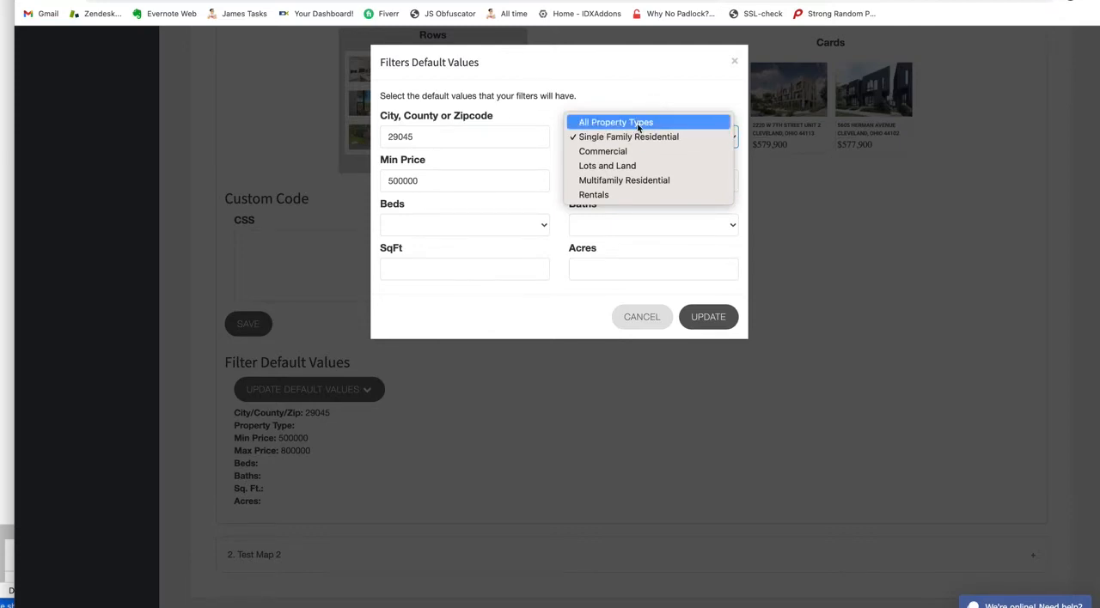
{"action": "left_click", "coordinate": [629, 138]}
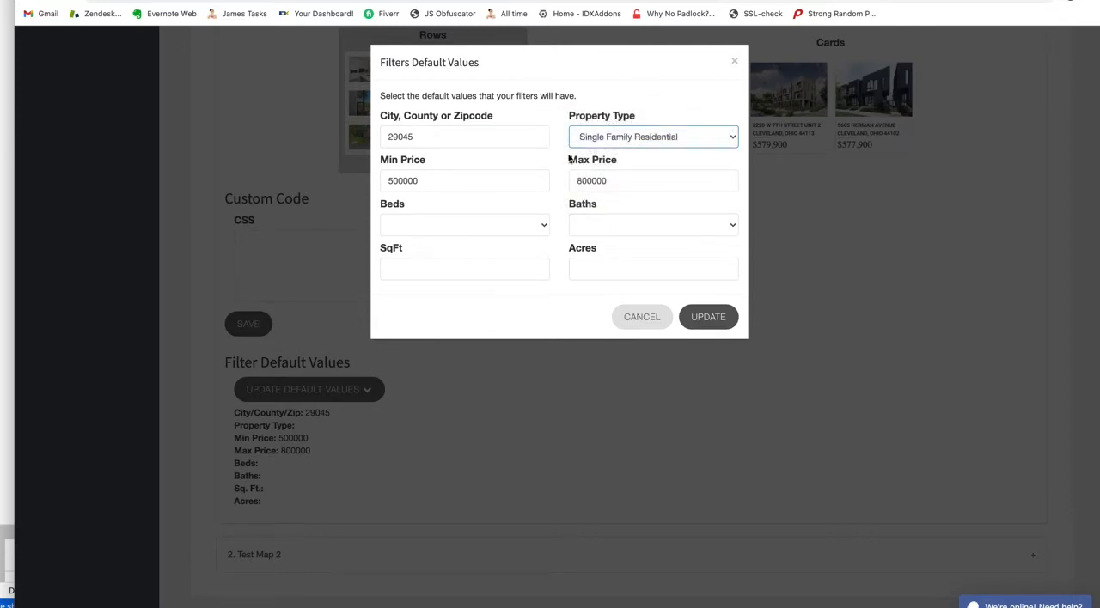
{"action": "mouse_move", "coordinate": [448, 229]}
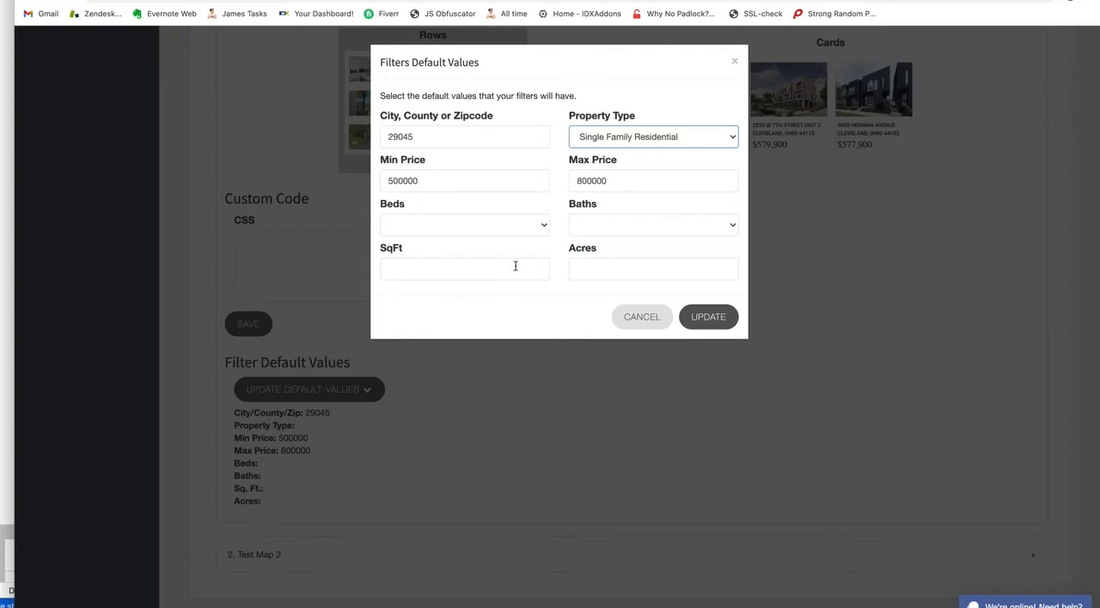
{"action": "left_click", "coordinate": [708, 317]}
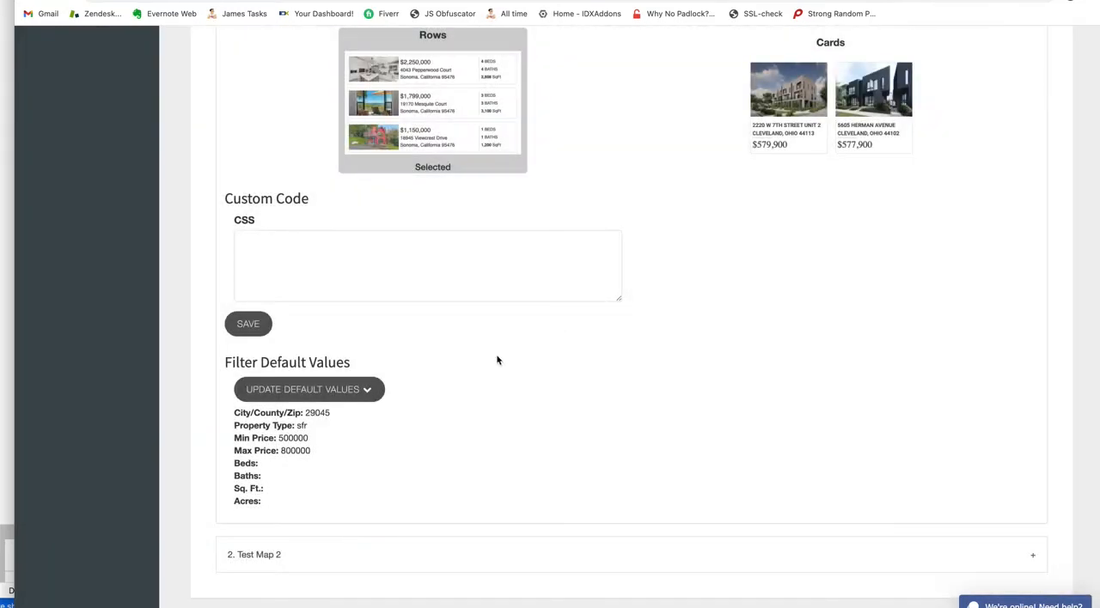
{"action": "mouse_move", "coordinate": [484, 406]}
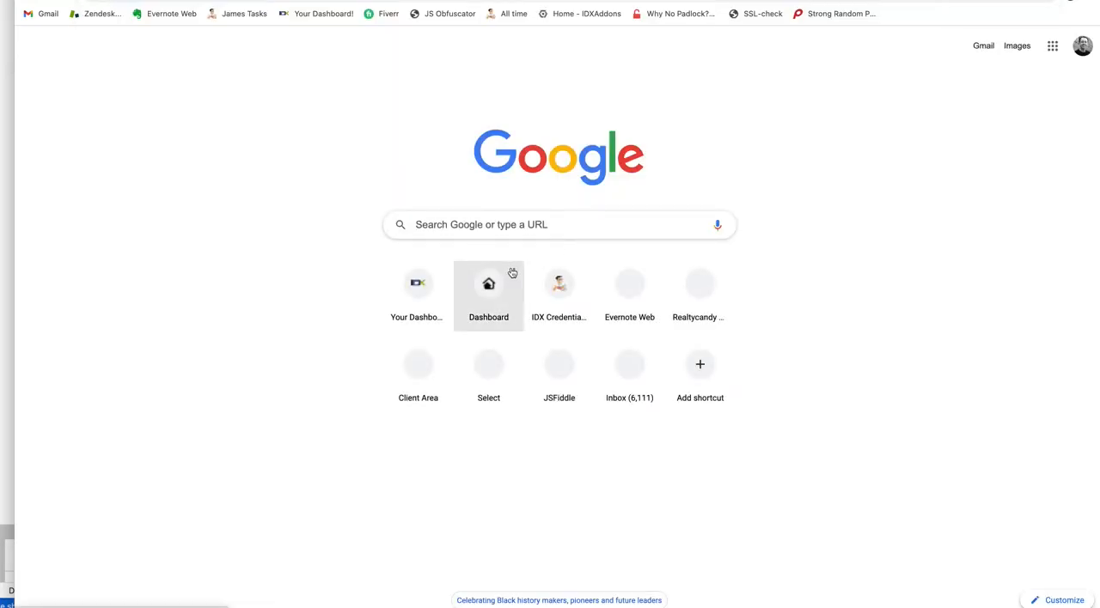
{"action": "mouse_move", "coordinate": [512, 272]}
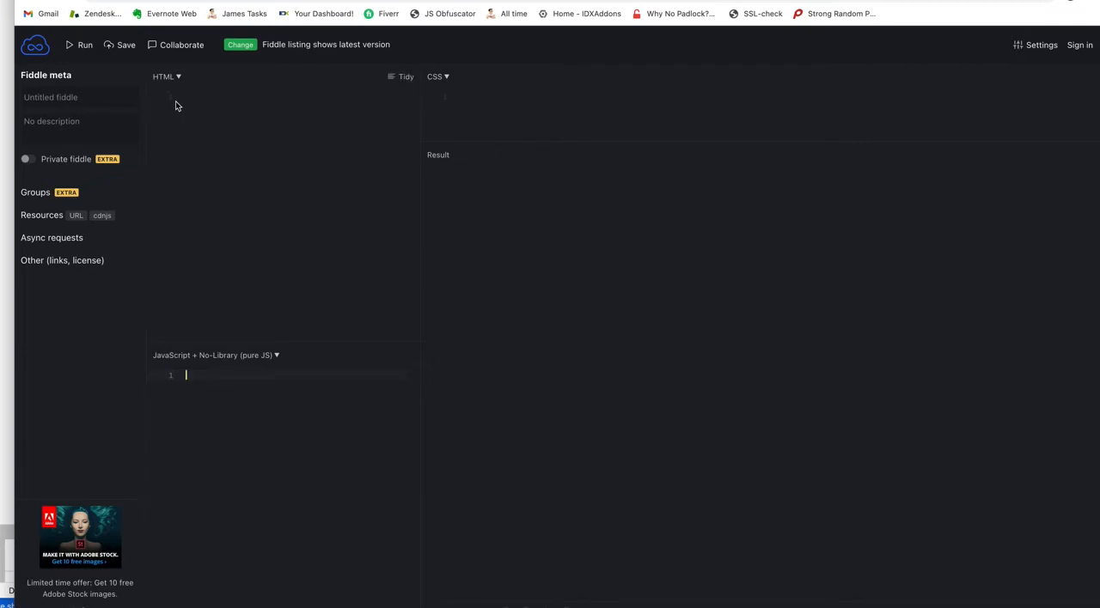
Paste the map-pro script tag into the fiddle's HTML and run it to show the 29045 map
{"action": "type", "text": "<script src=\"https://idxaddons.com/addon/map-pro/akdDTEAyOHEuVjA%3DUq1CnXCpKqK/6\"></script>"}
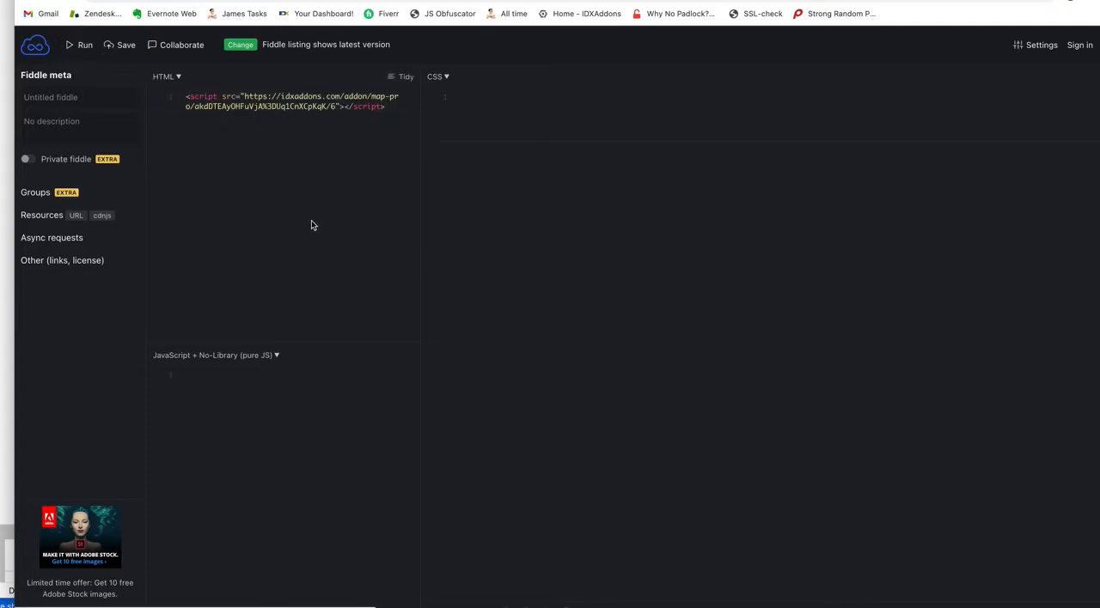
{"action": "left_click", "coordinate": [83, 44]}
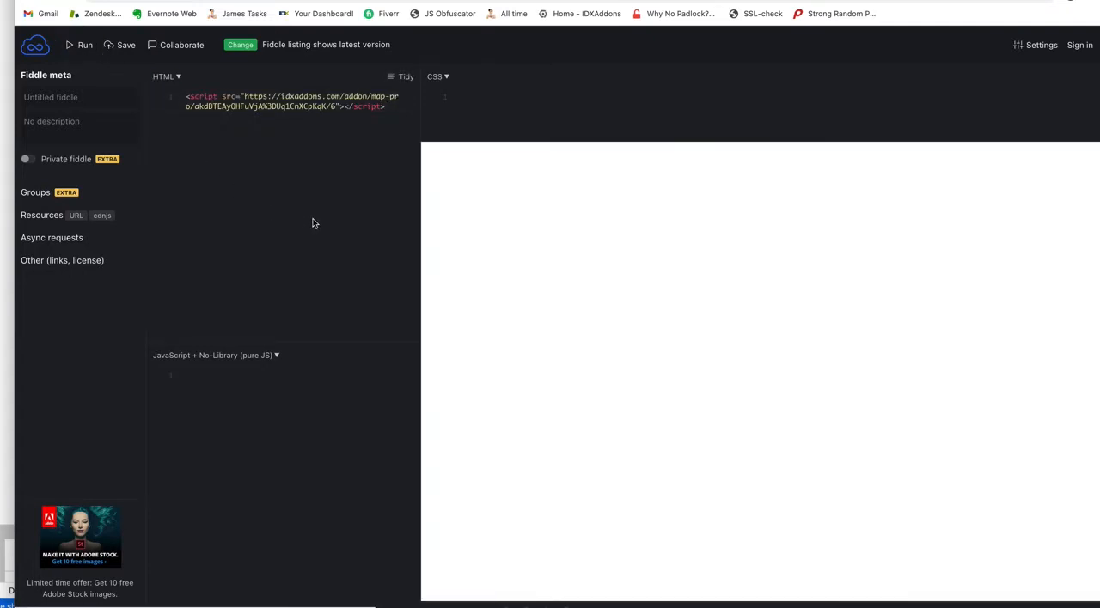
{"action": "left_click", "coordinate": [84, 44]}
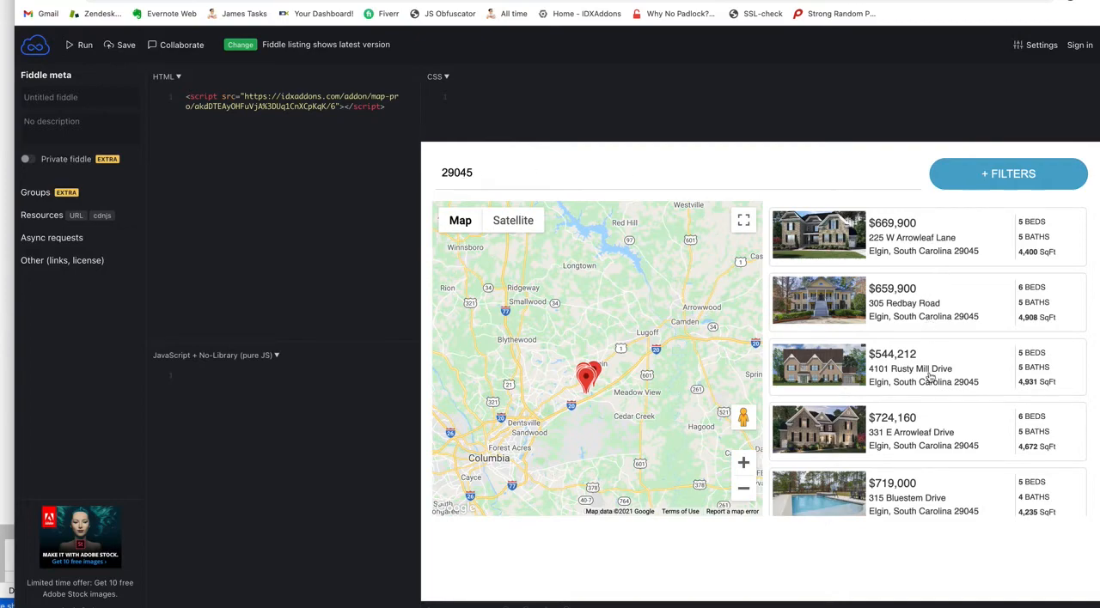
Filter the embedded map's listings to 5+ baths and search again
{"action": "left_click", "coordinate": [742, 462]}
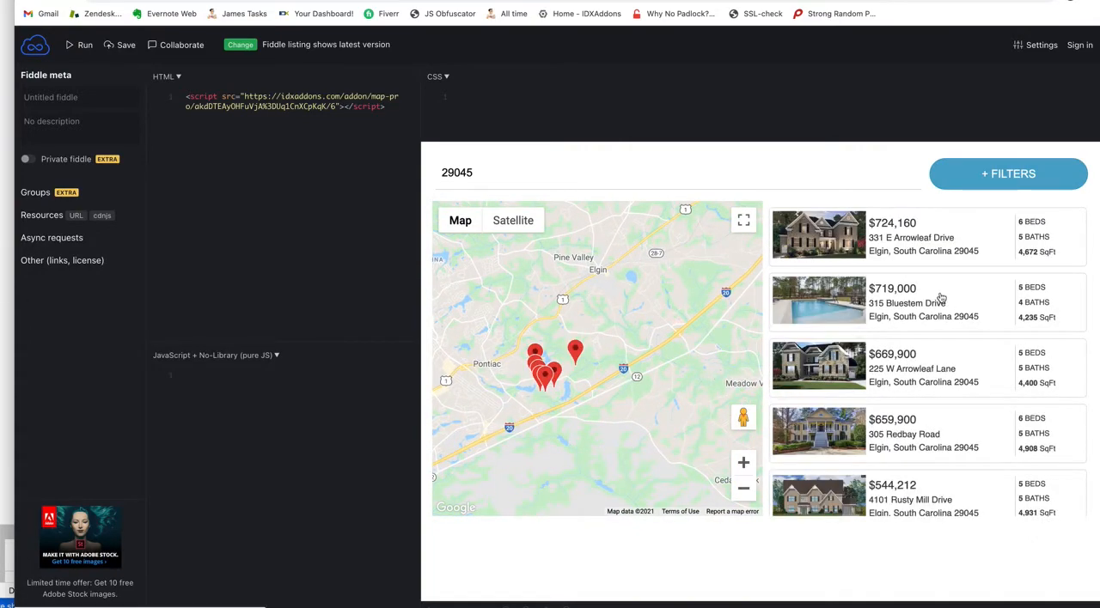
{"action": "mouse_move", "coordinate": [966, 180]}
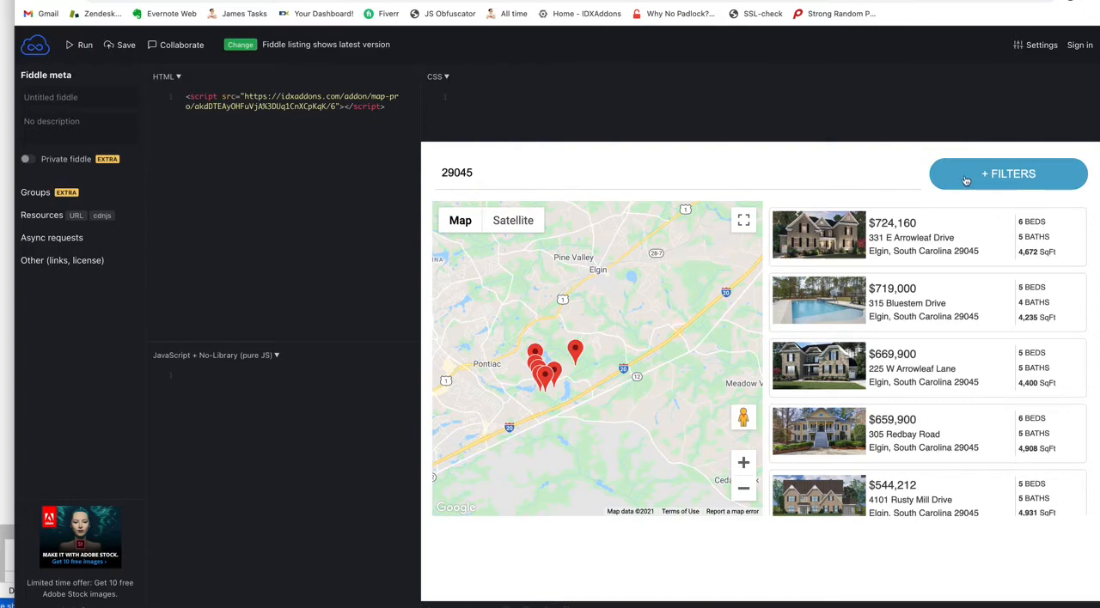
{"action": "left_click", "coordinate": [1007, 173]}
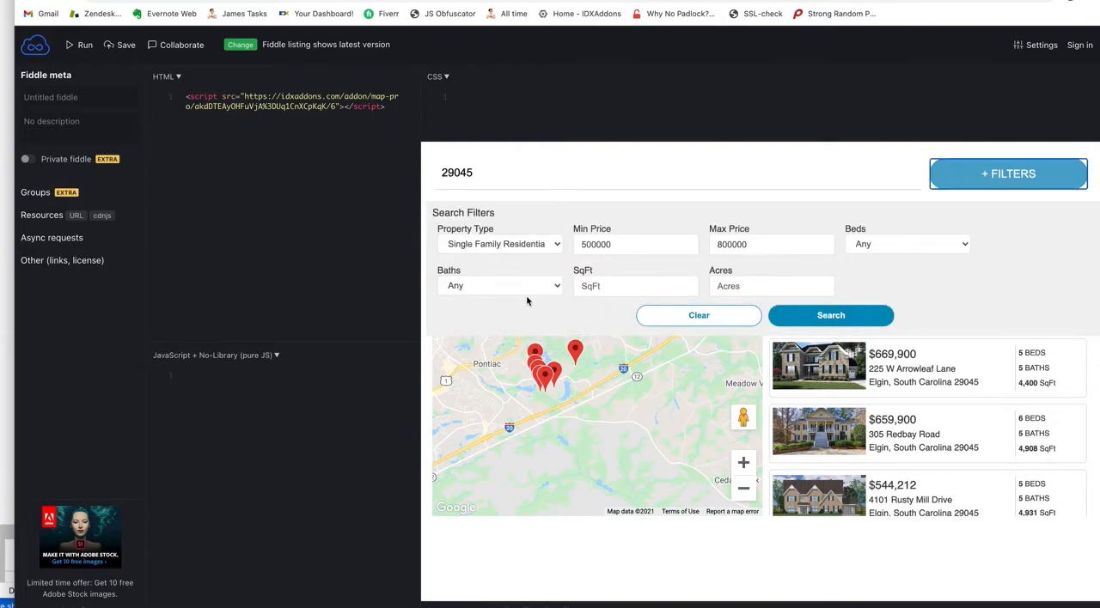
{"action": "left_click", "coordinate": [498, 285]}
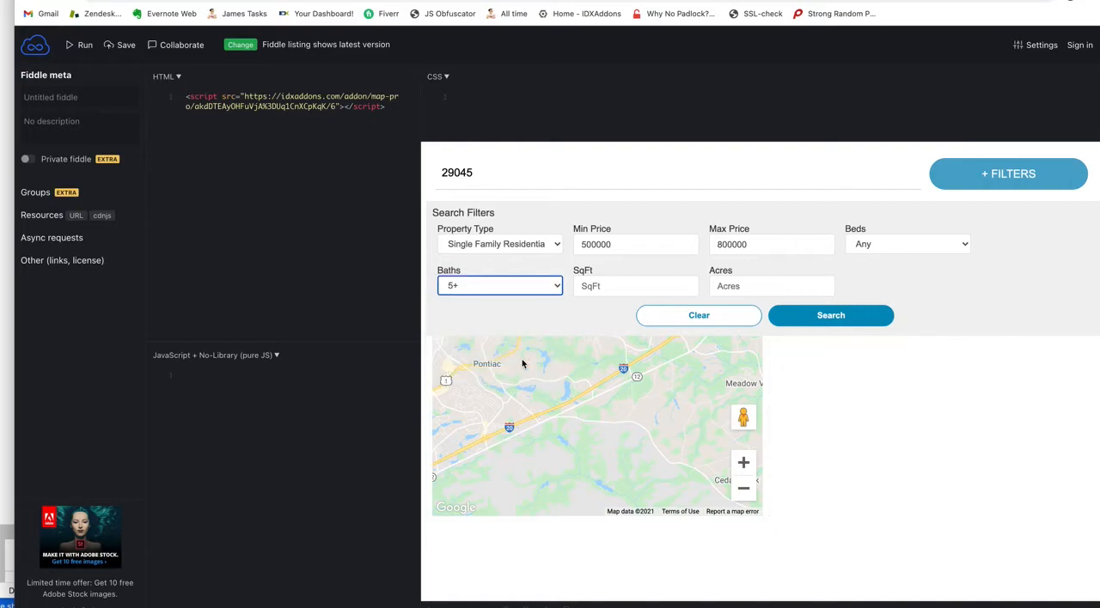
{"action": "left_click", "coordinate": [830, 316]}
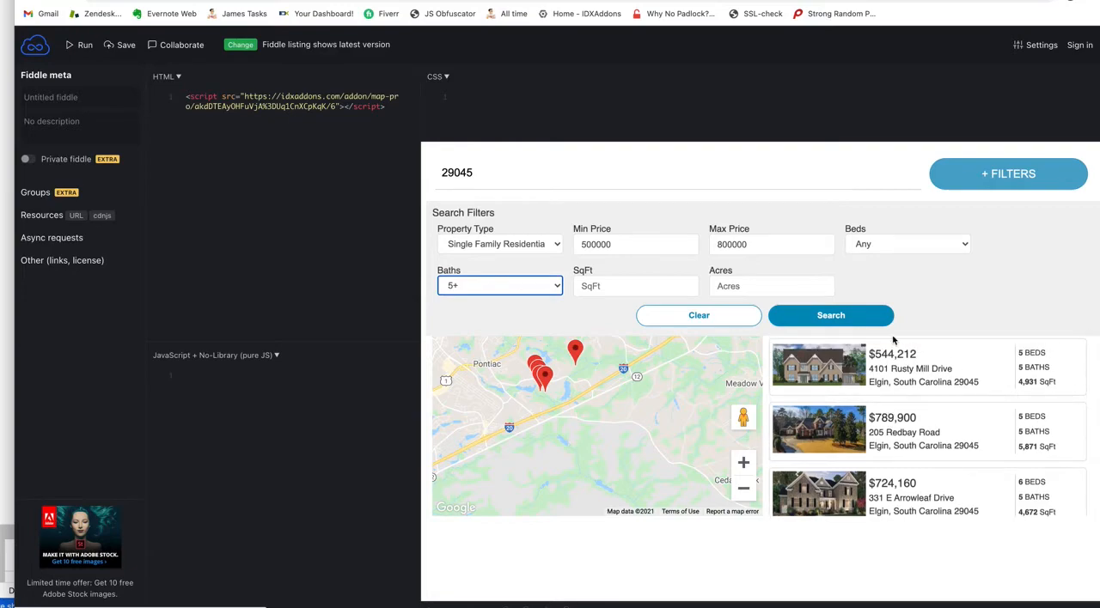
{"action": "mouse_move", "coordinate": [739, 408]}
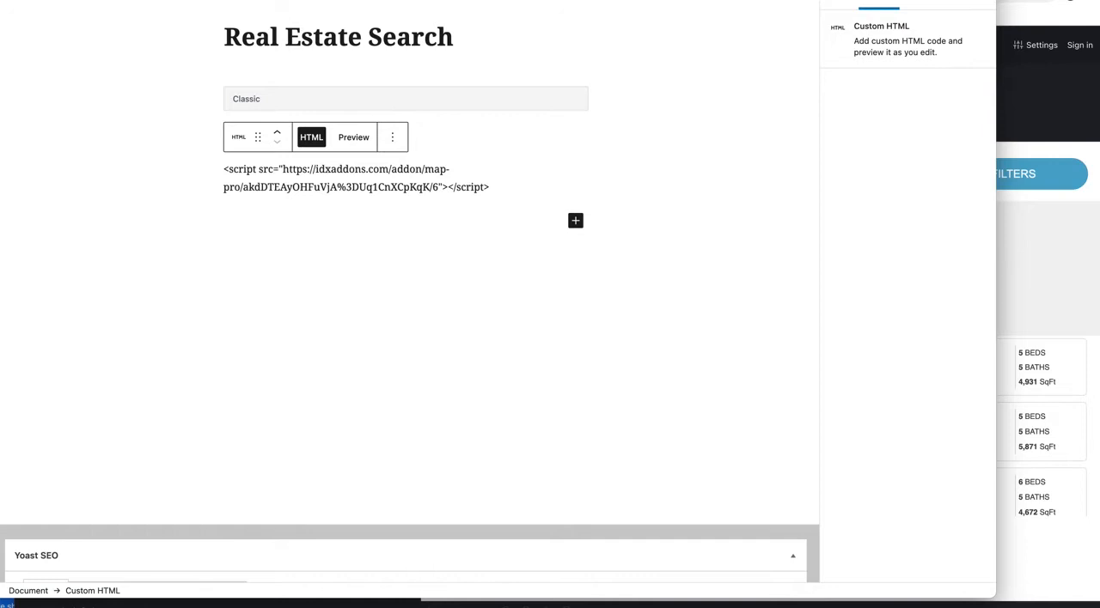
Switch to the Real Estate Search page and scroll its Elgin listing cards
{"action": "left_click", "coordinate": [354, 137]}
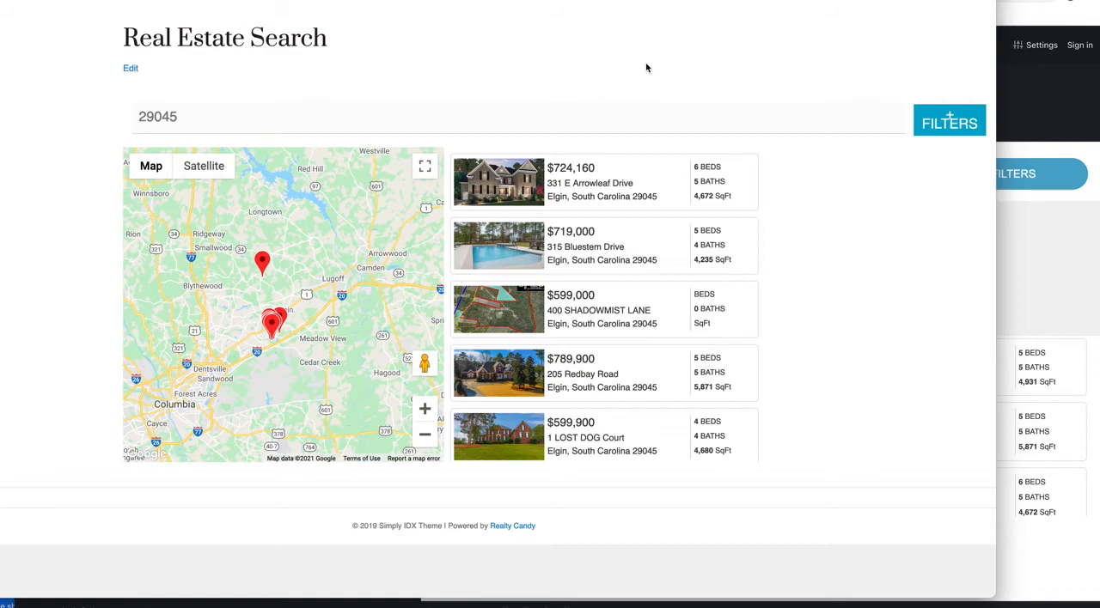
{"action": "mouse_move", "coordinate": [645, 65]}
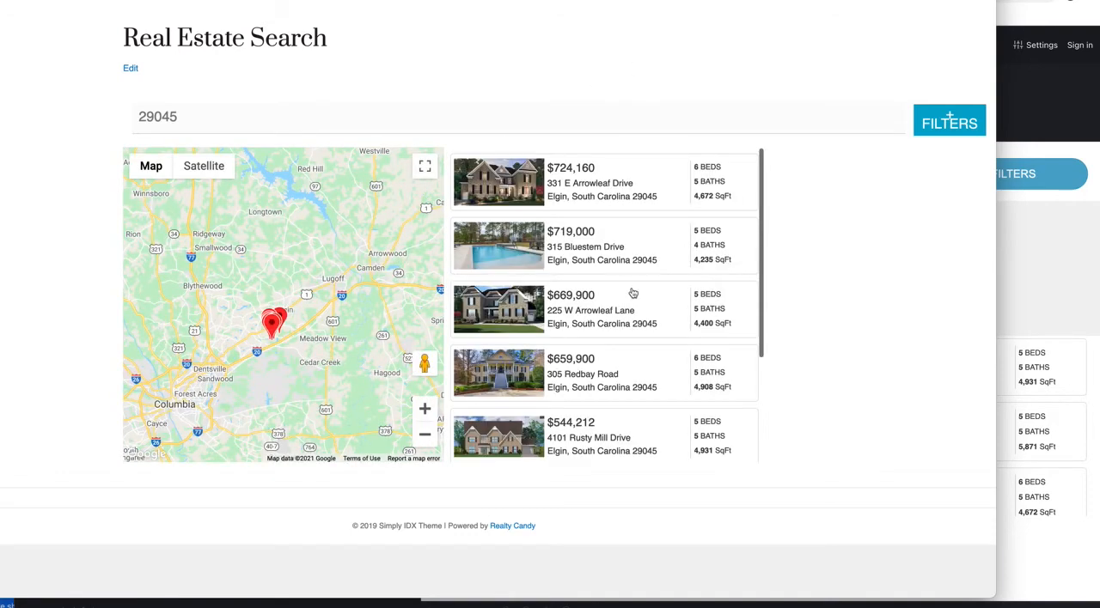
{"action": "scroll", "scroll_direction": "down", "scroll_amount": 3}
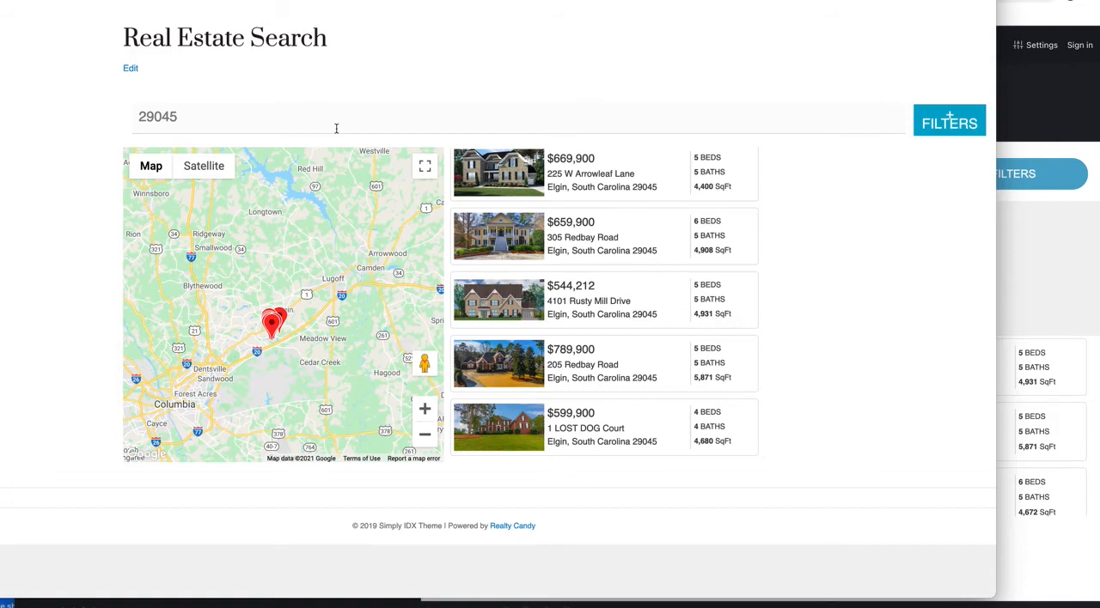
{"action": "mouse_move", "coordinate": [914, 102]}
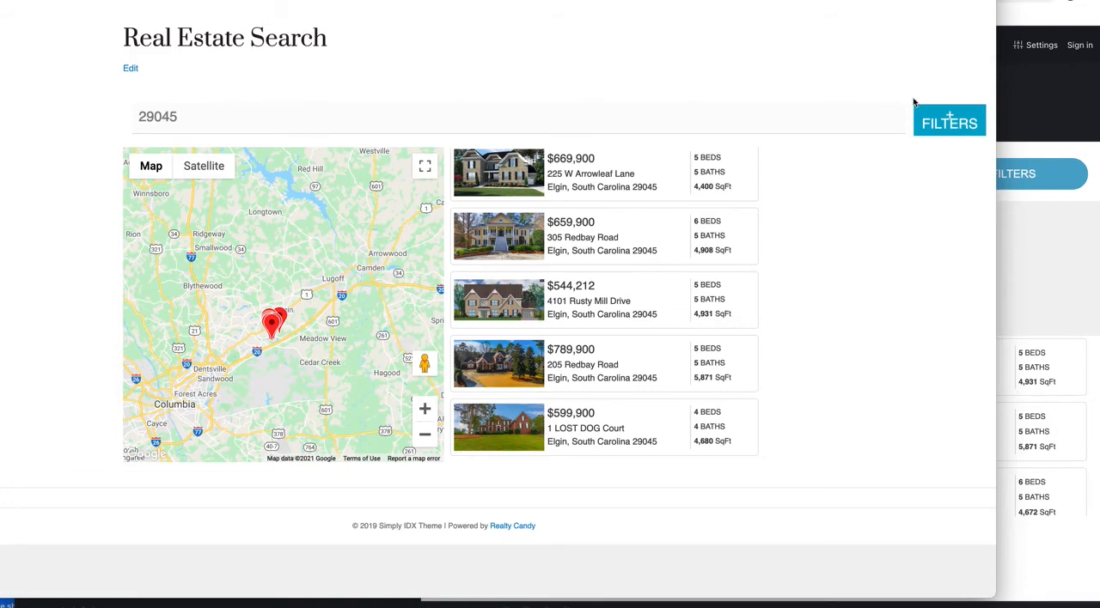
Require 4+ baths in the page's search filters and search
{"action": "left_click", "coordinate": [948, 120]}
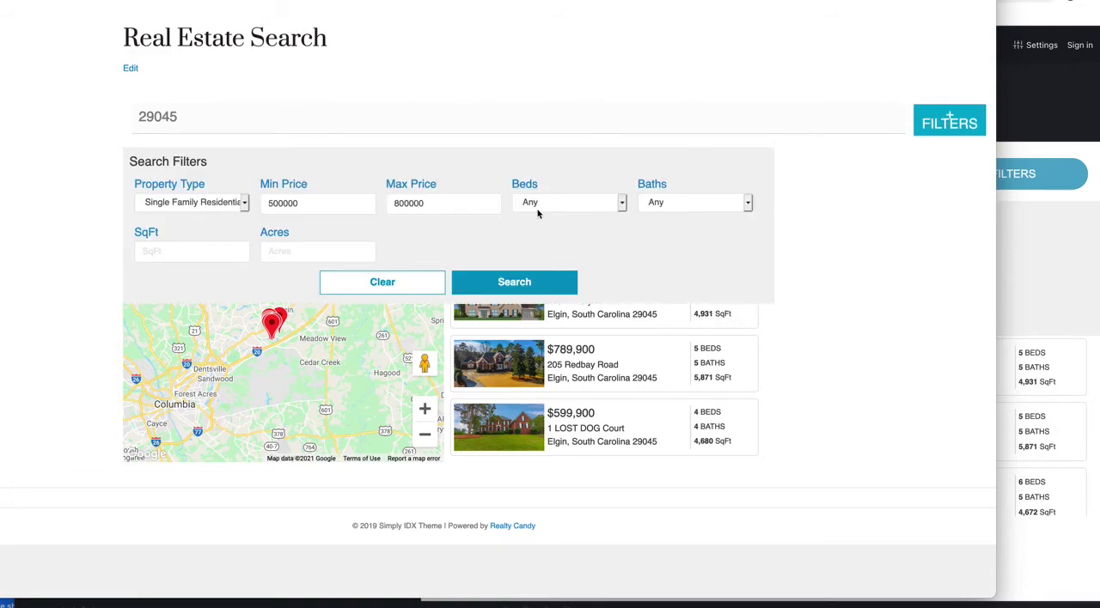
{"action": "left_click", "coordinate": [694, 203]}
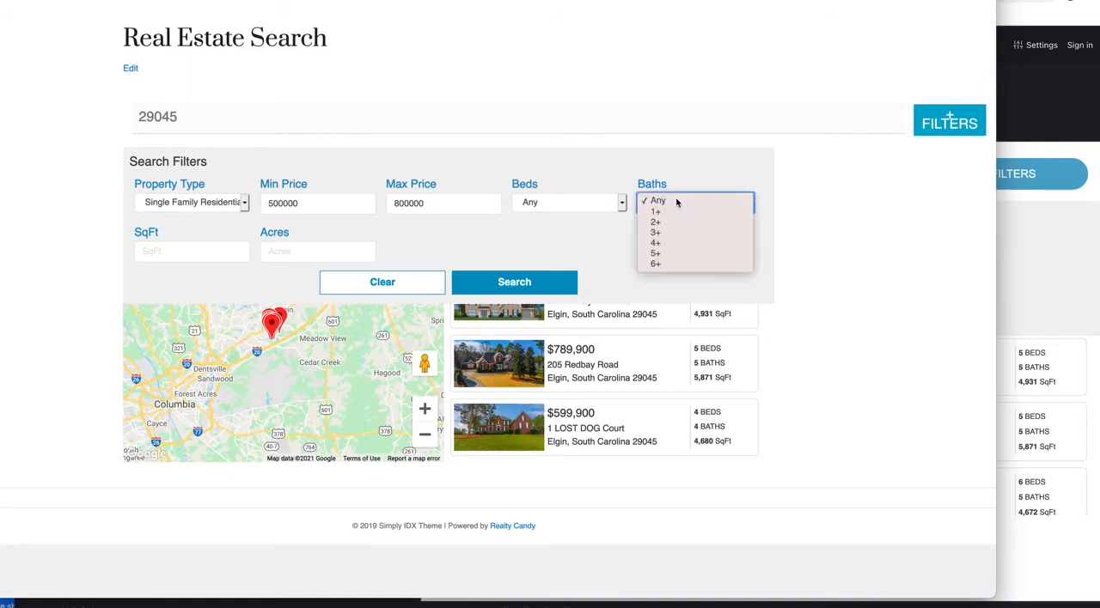
{"action": "mouse_move", "coordinate": [670, 244]}
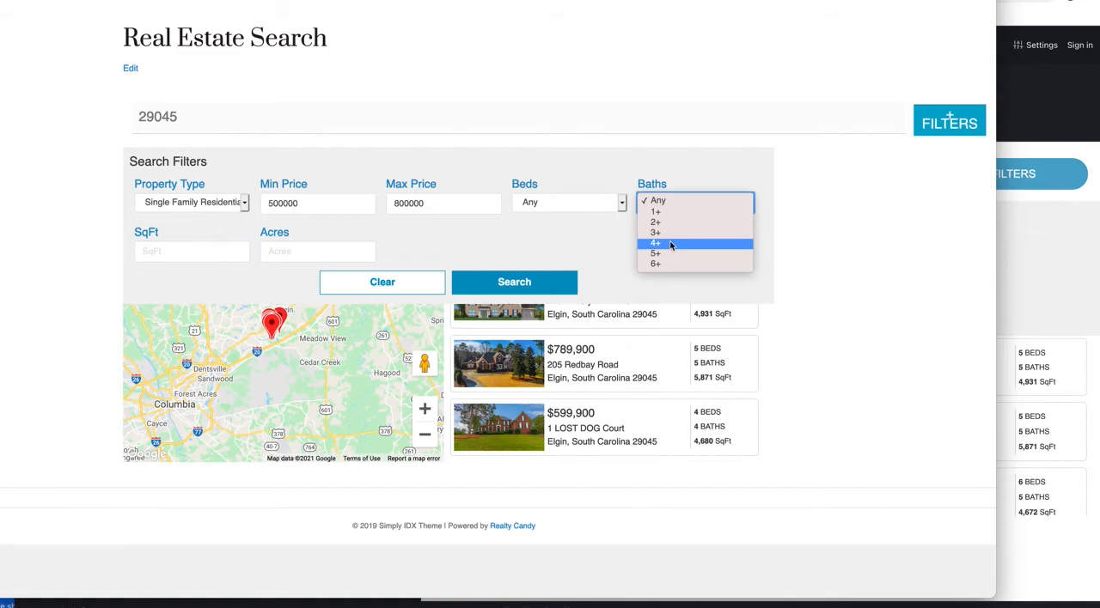
{"action": "left_click", "coordinate": [656, 244]}
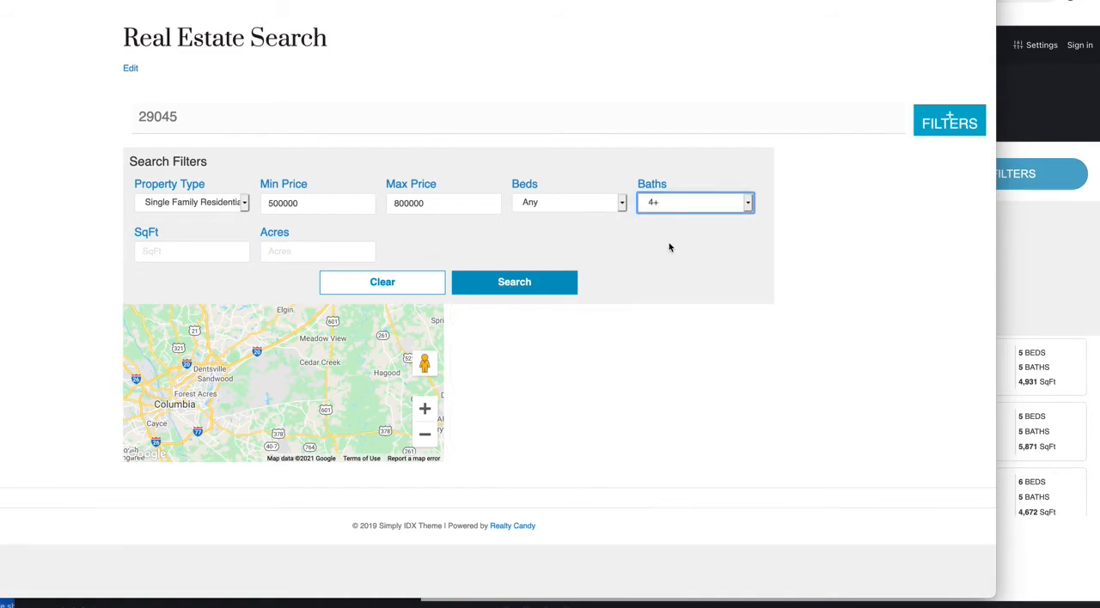
{"action": "left_click", "coordinate": [514, 282]}
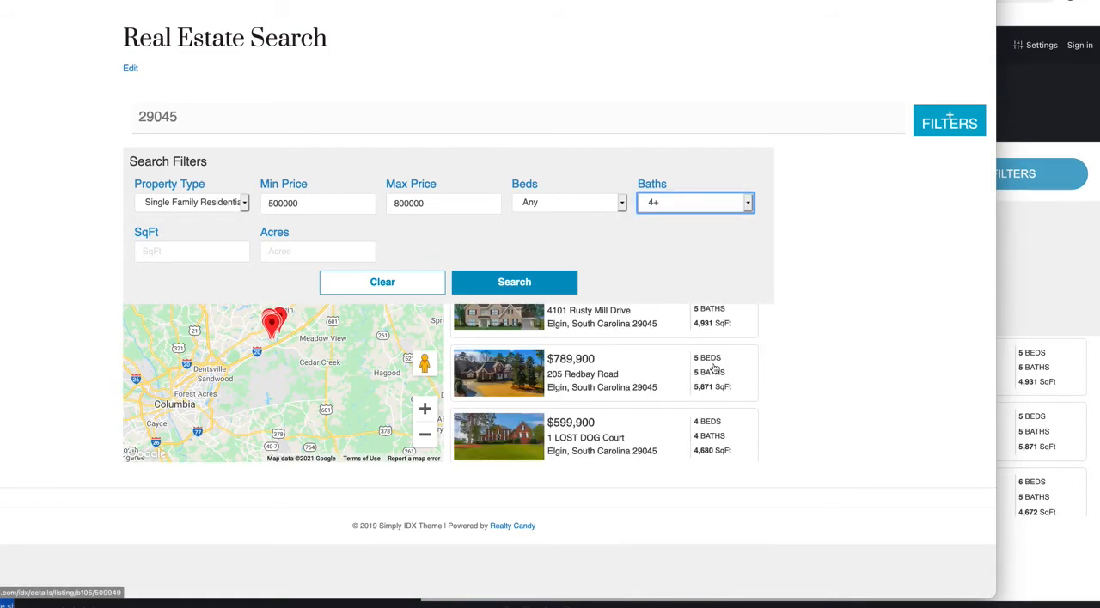
{"action": "scroll", "scroll_direction": "down", "scroll_amount": 3}
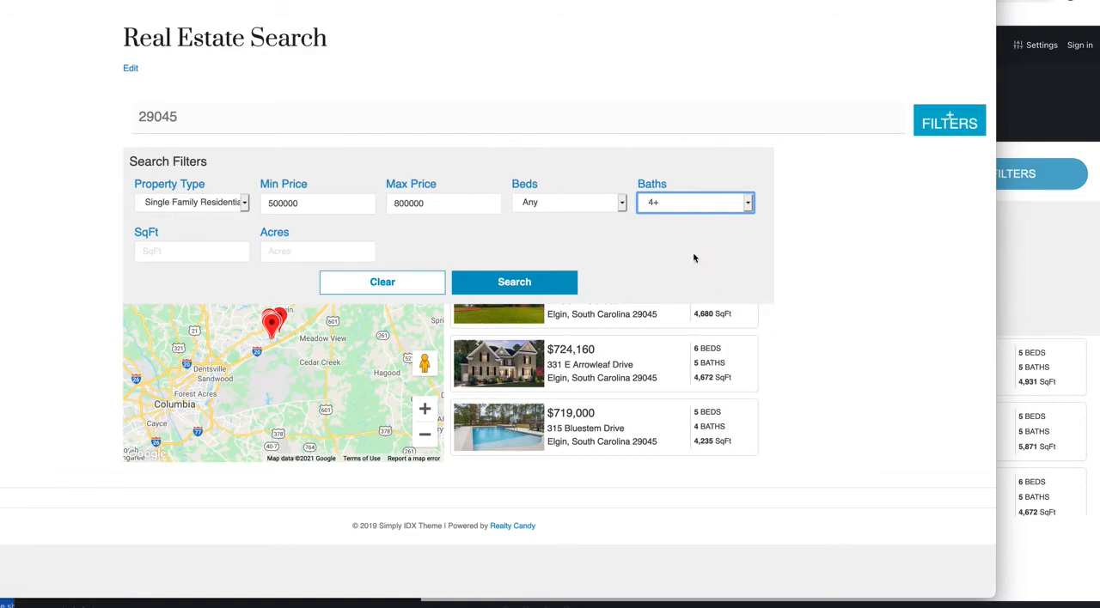
Raise Min Price to 600000 and rerun the search for the 29045 listings
{"action": "left_click", "coordinate": [568, 203]}
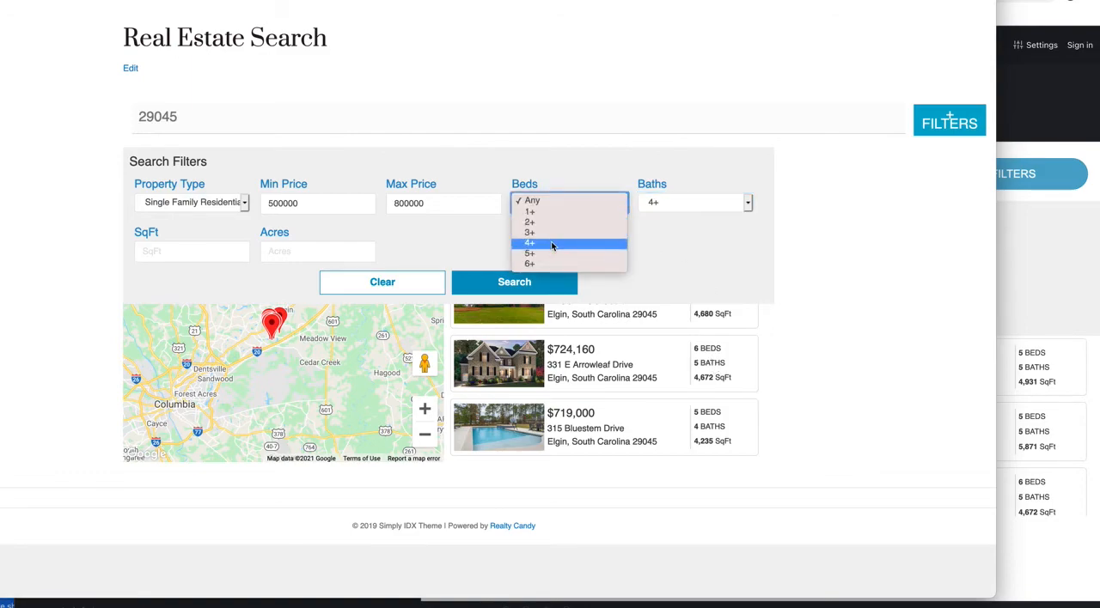
{"action": "mouse_move", "coordinate": [679, 211]}
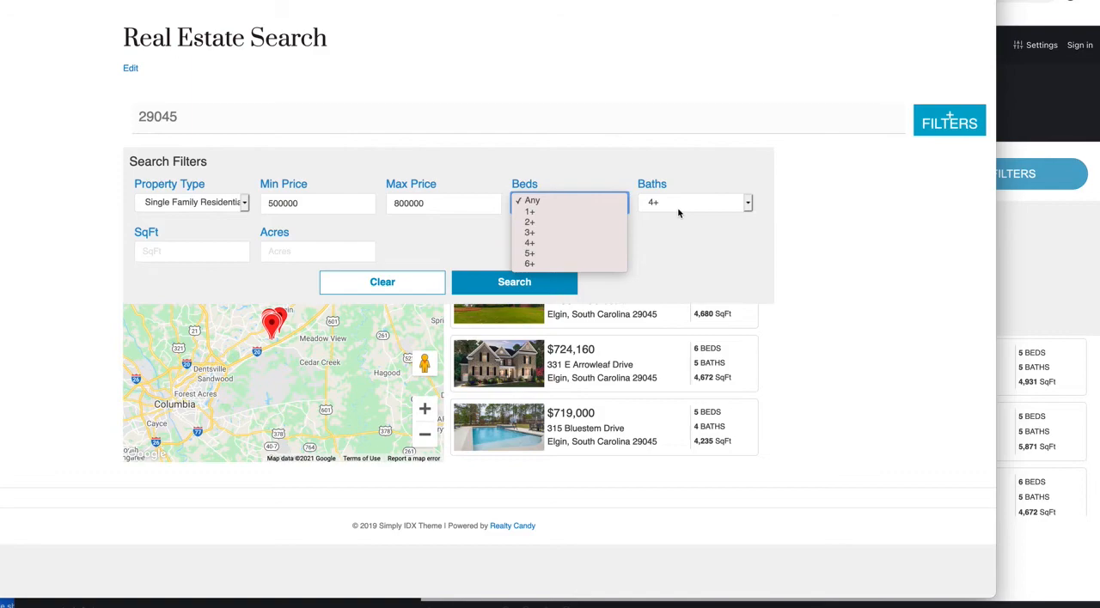
{"action": "mouse_move", "coordinate": [677, 251]}
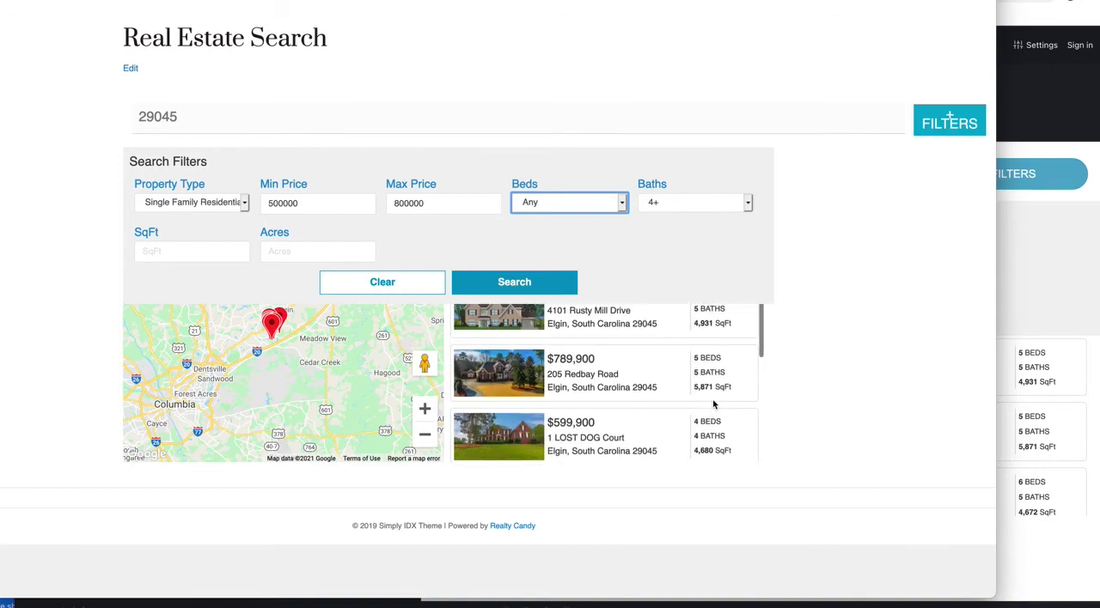
{"action": "scroll", "scroll_direction": "down", "scroll_amount": 3}
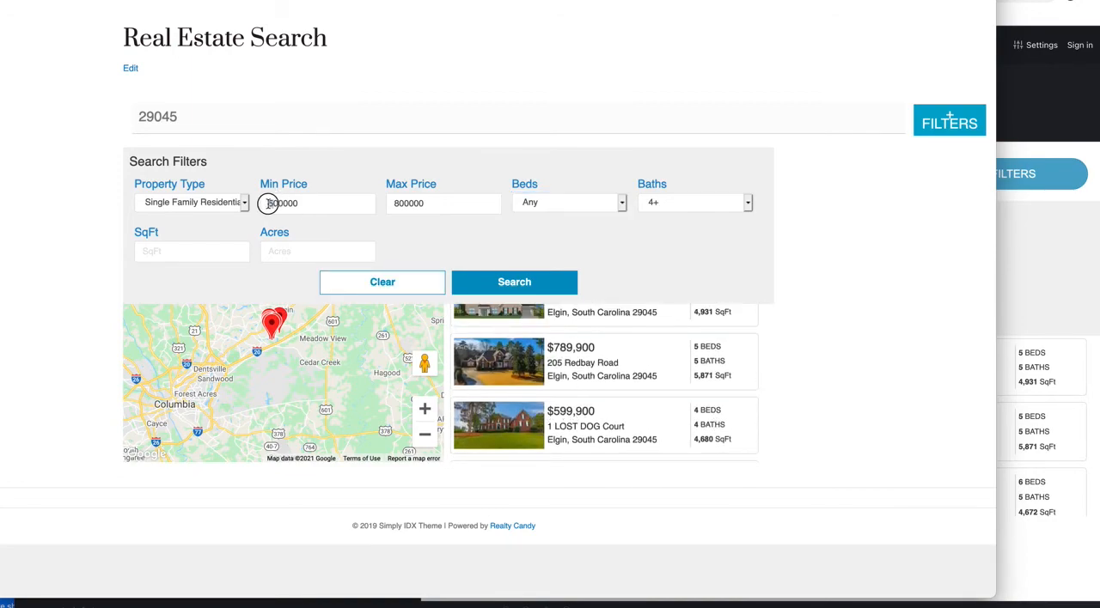
{"action": "scroll", "scroll_direction": "down", "scroll_amount": 3}
{"action": "type", "text": "600000"}
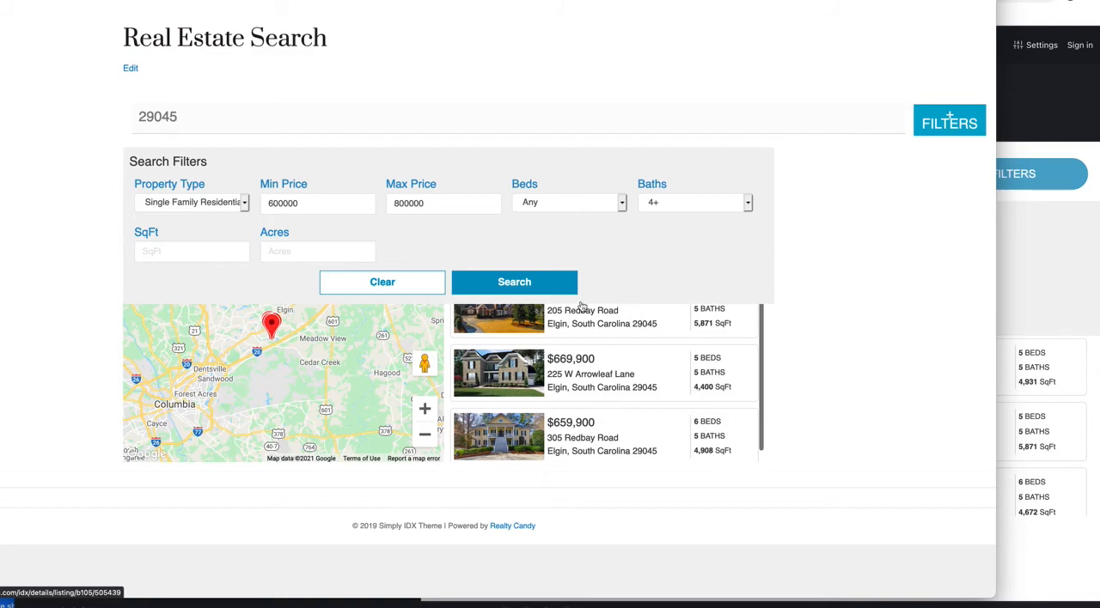
{"action": "mouse_move", "coordinate": [807, 371]}
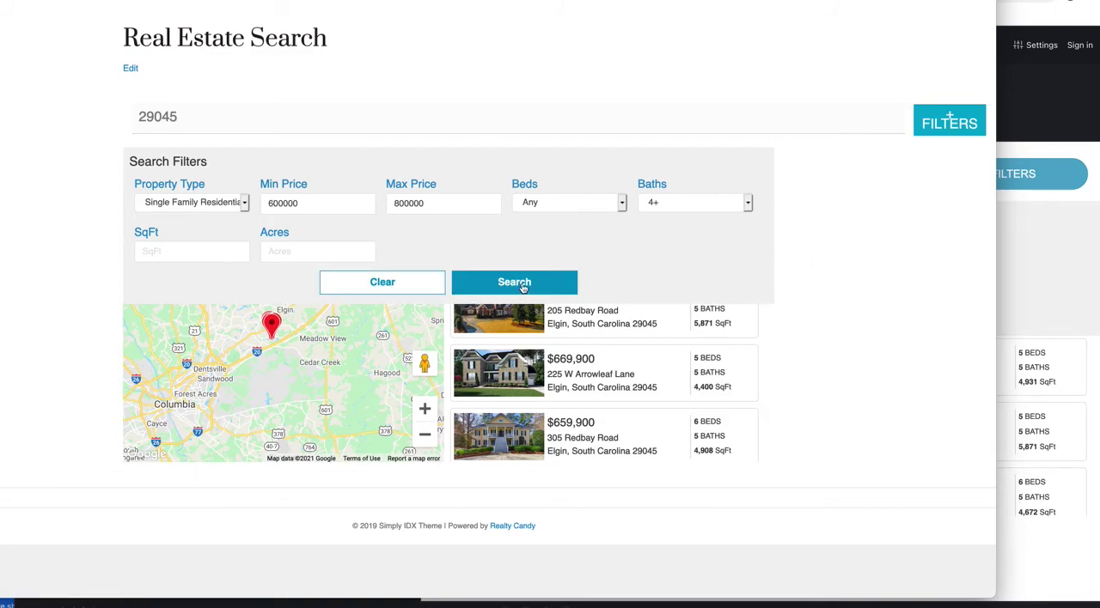
{"action": "left_click", "coordinate": [513, 282]}
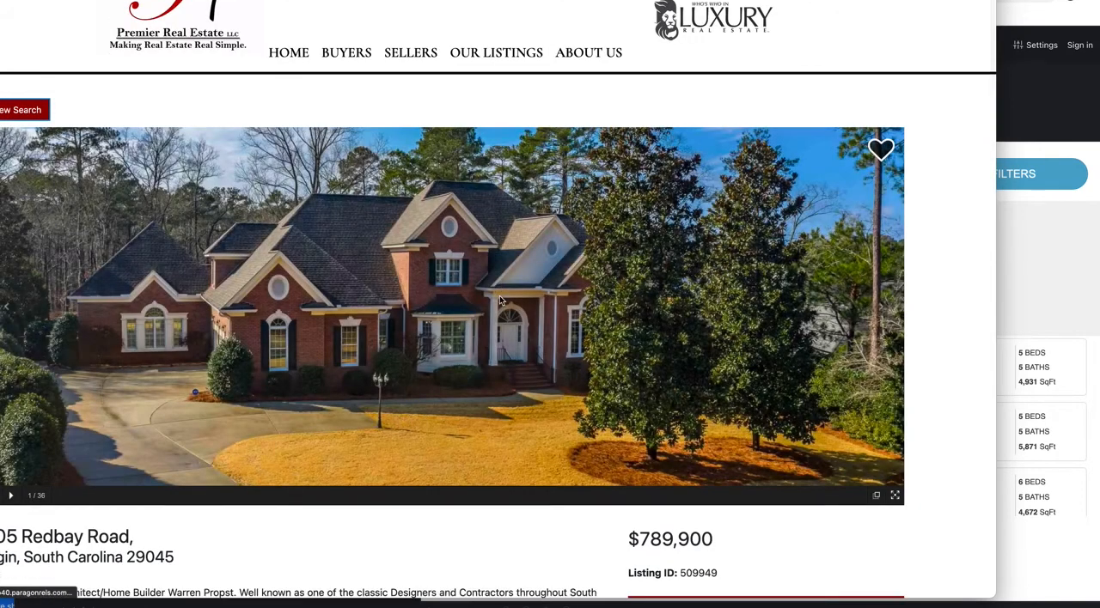
Scroll down the 205 Redbay Road listing detail toward the map, then return to the Elgin search results
{"action": "scroll", "scroll_direction": "down", "scroll_amount": 3}
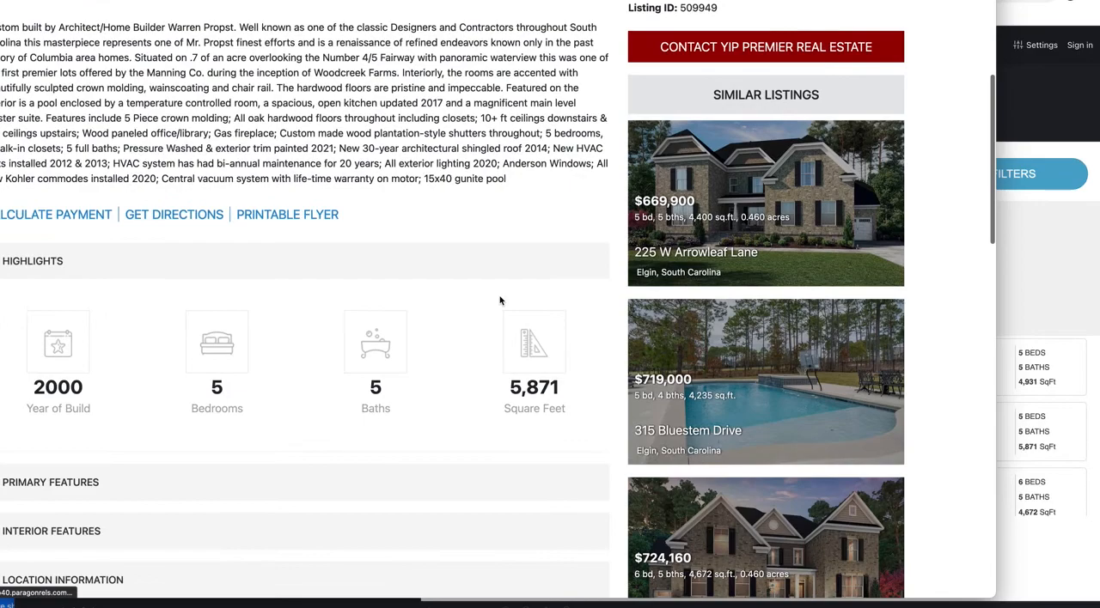
{"action": "scroll", "scroll_direction": "down", "scroll_amount": 3}
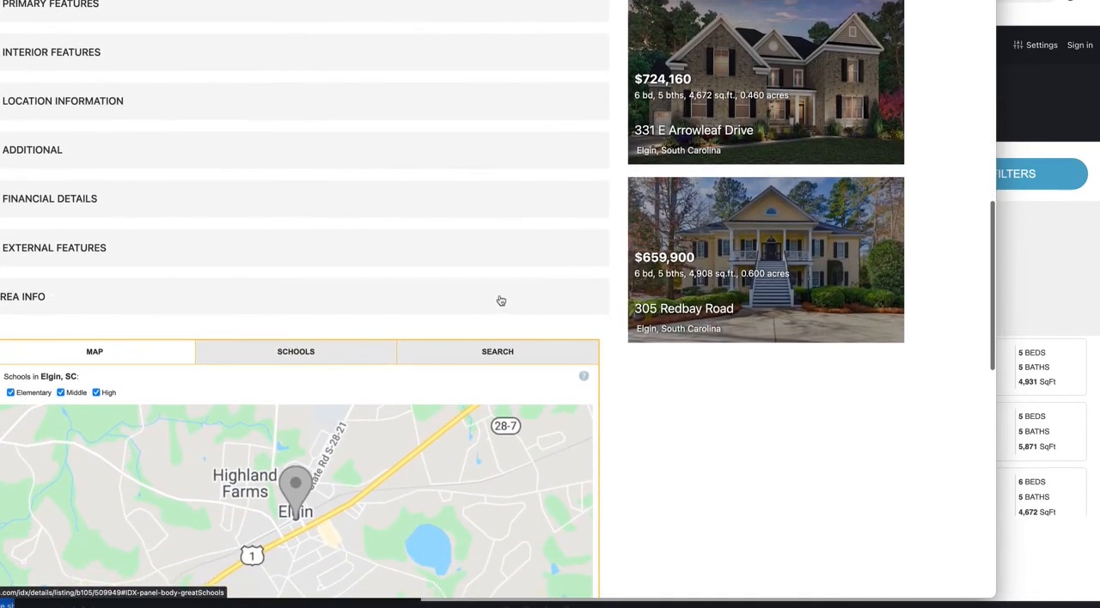
{"action": "left_click", "coordinate": [766, 261]}
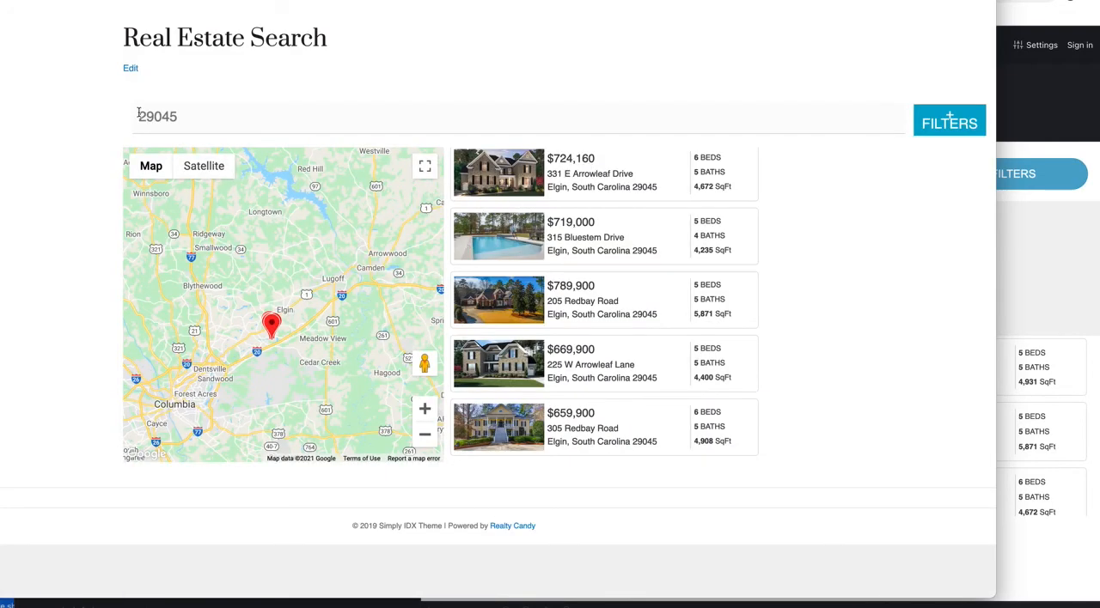
{"action": "mouse_move", "coordinate": [259, 155]}
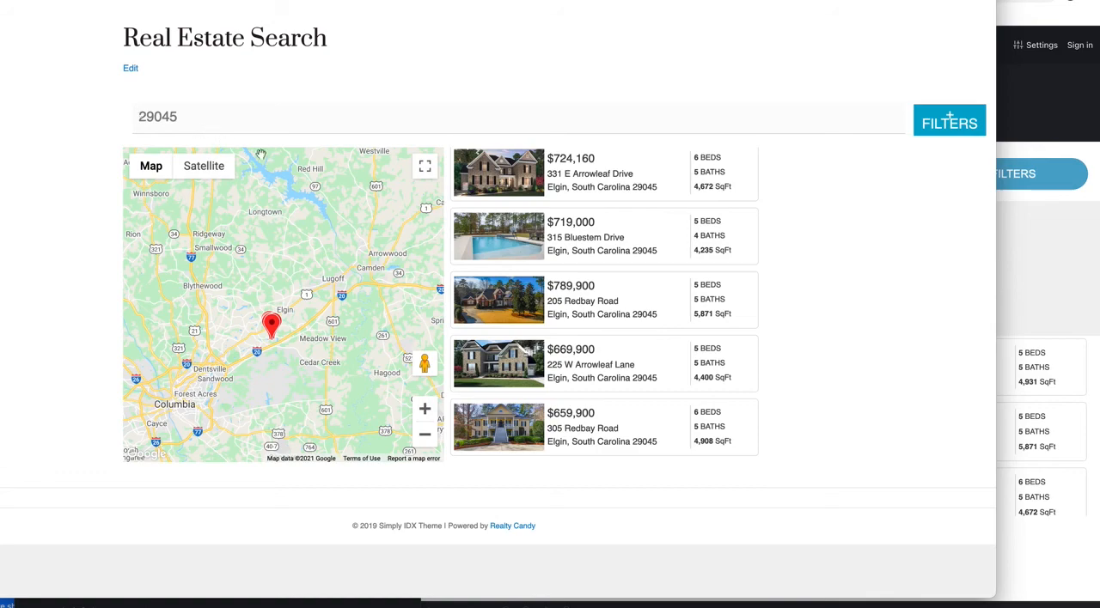
{"action": "mouse_move", "coordinate": [314, 208]}
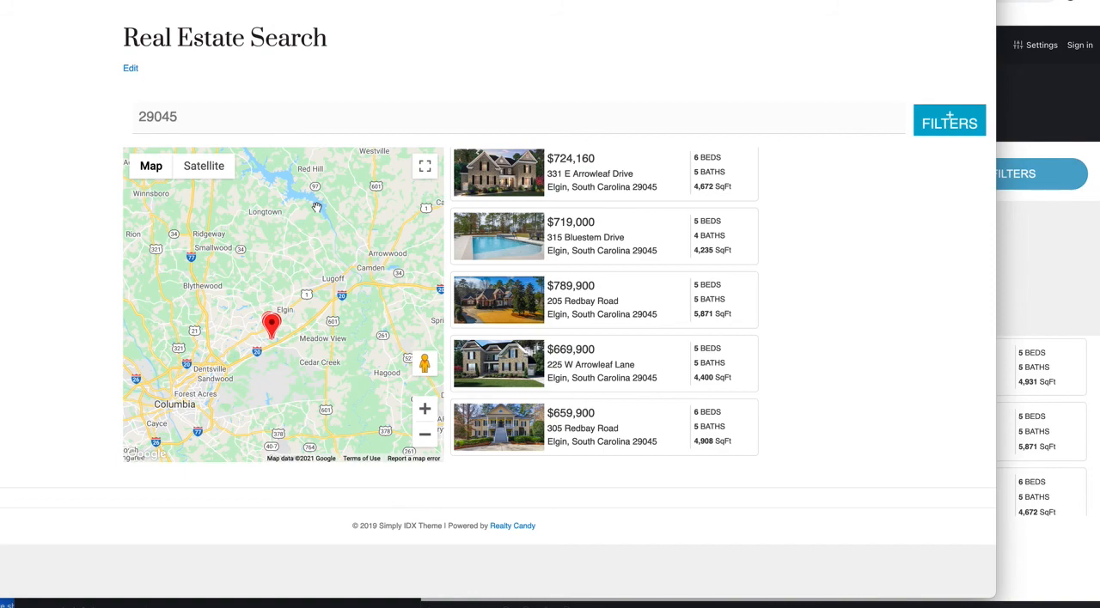
{"action": "mouse_move", "coordinate": [743, 36]}
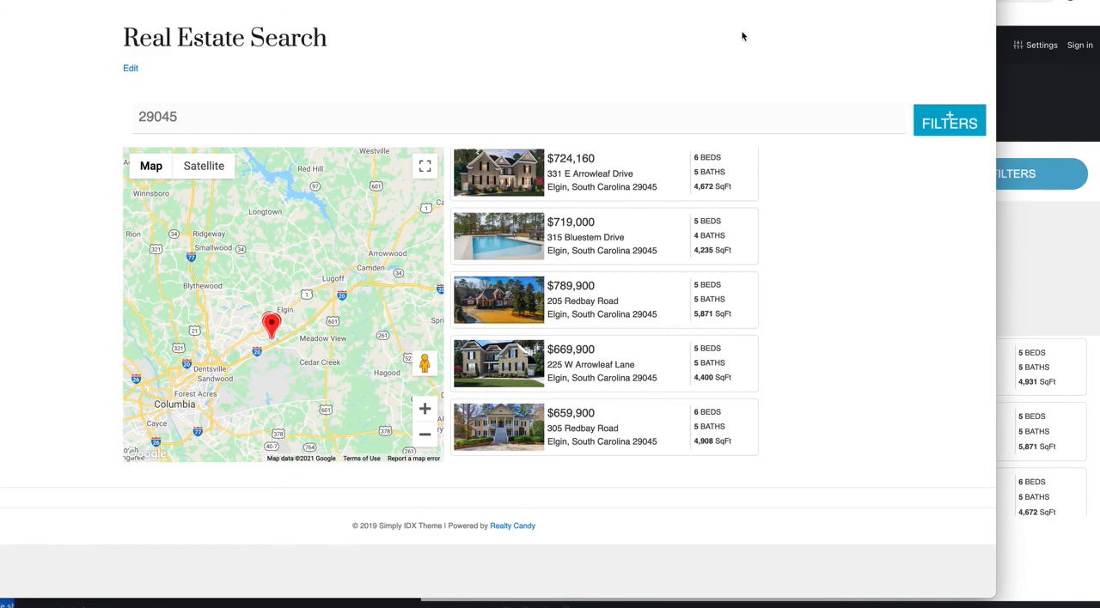